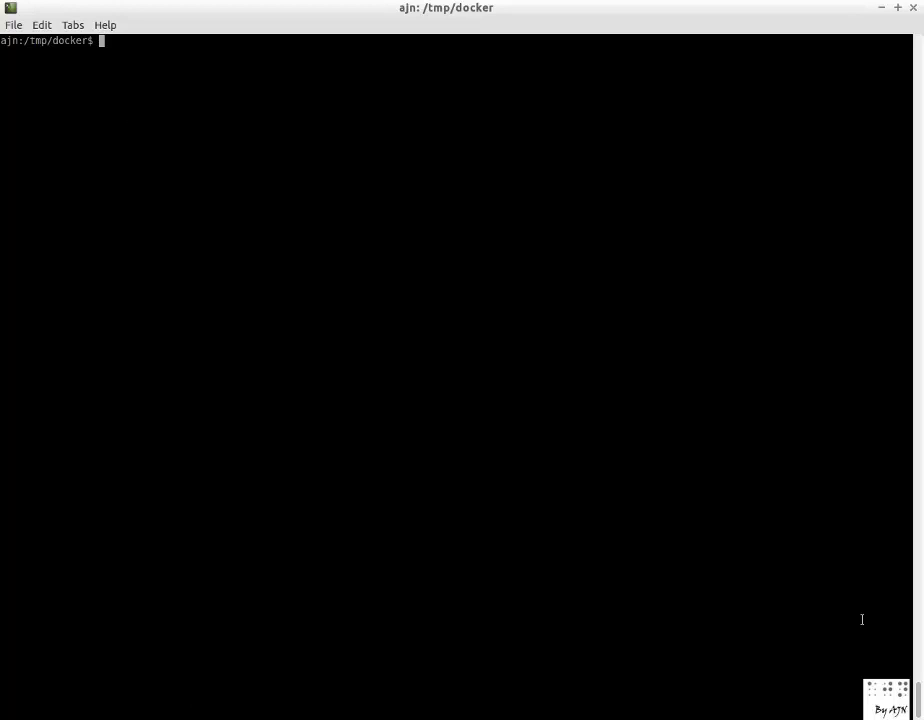
mouse_move(207, 108)
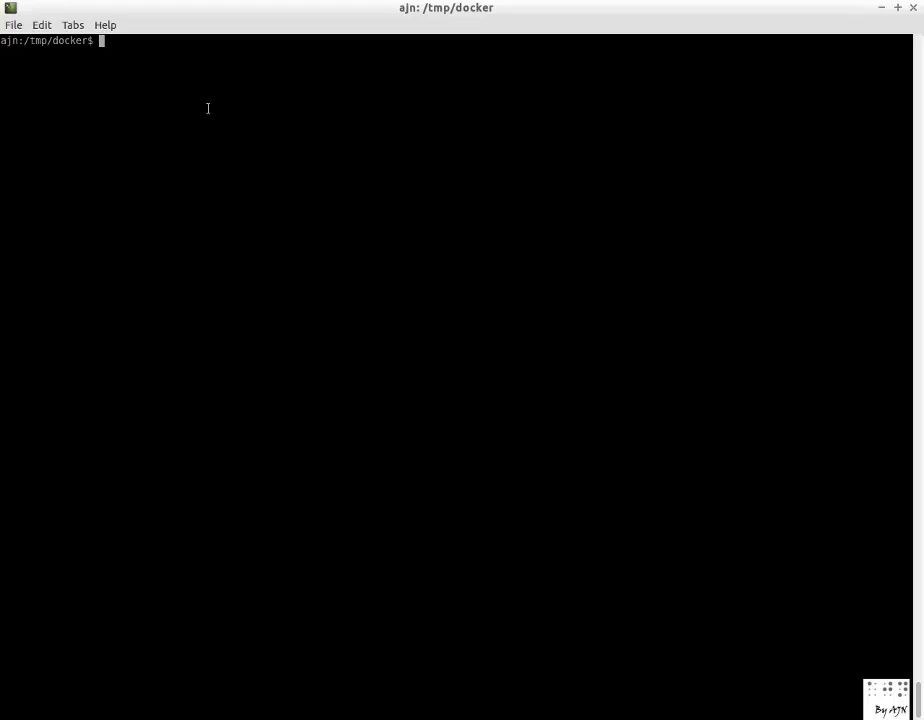
text(g)
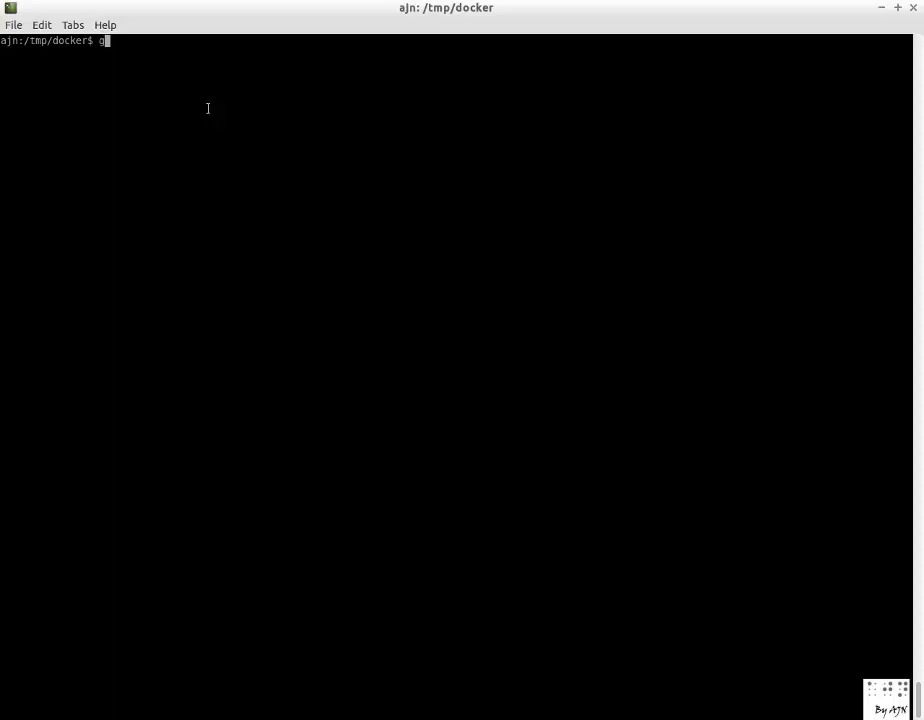
text(it clone)
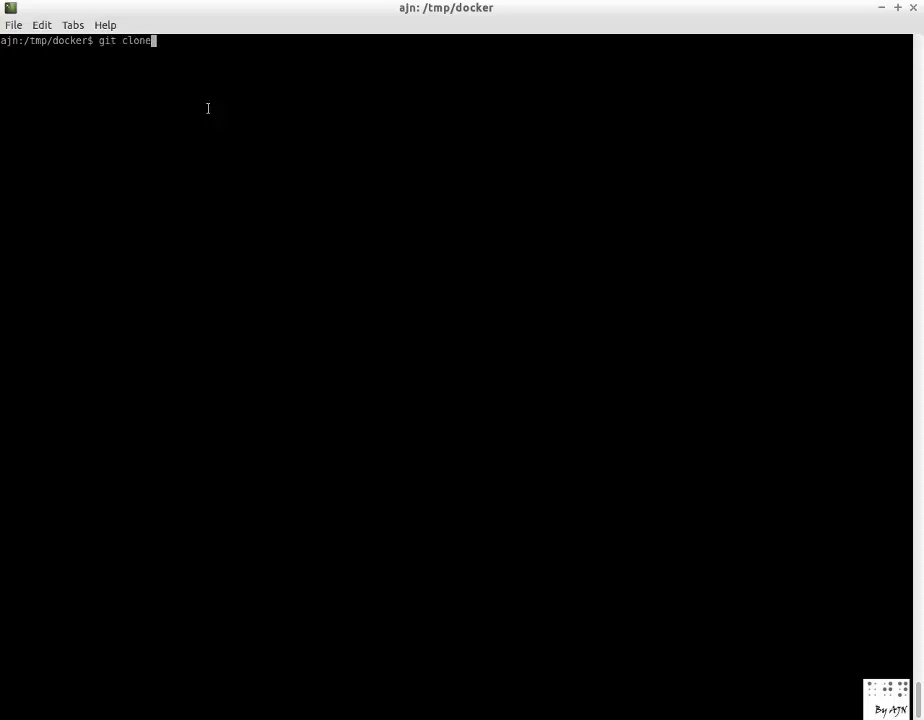
text(https://github.com/AJNOURI/Docker-files)
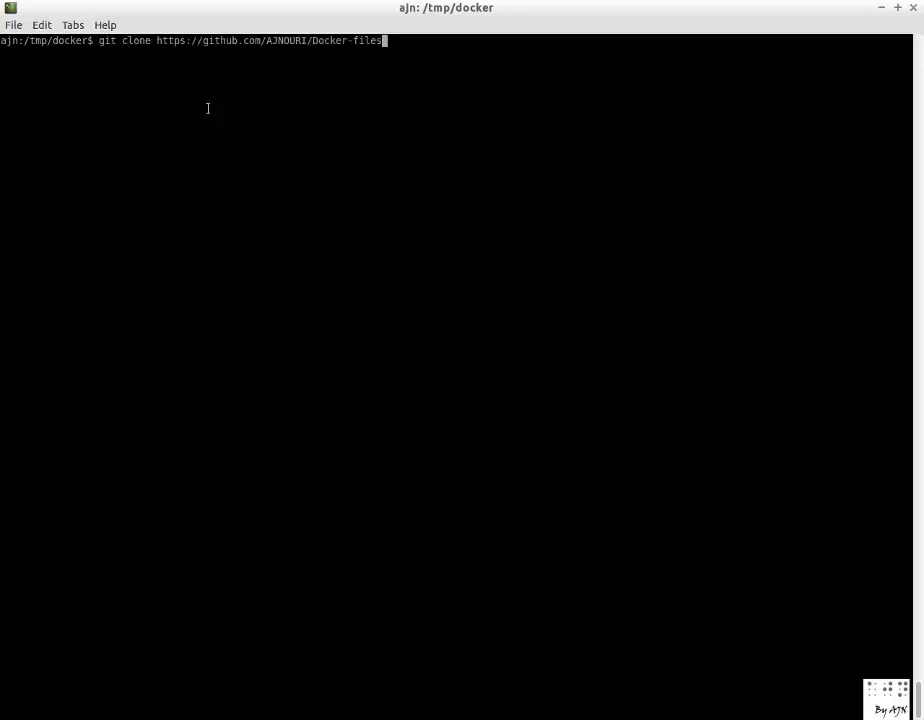
key(Return)
text(cd Dock)
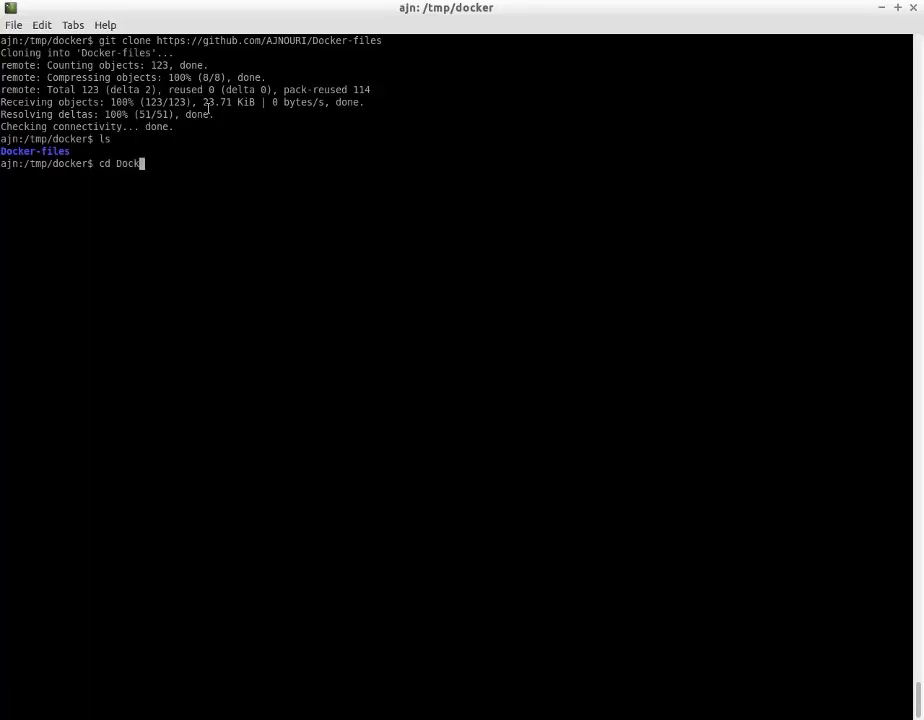
Enter the Docker-files folder, list its files and display the local Docker images.
key(Return)
text(ls)
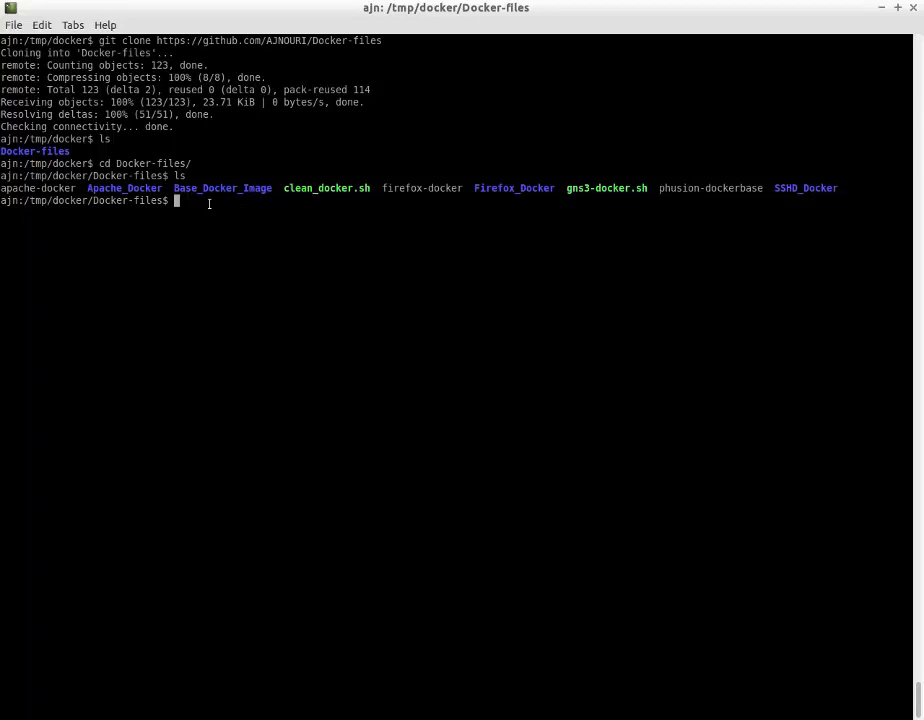
key(Return)
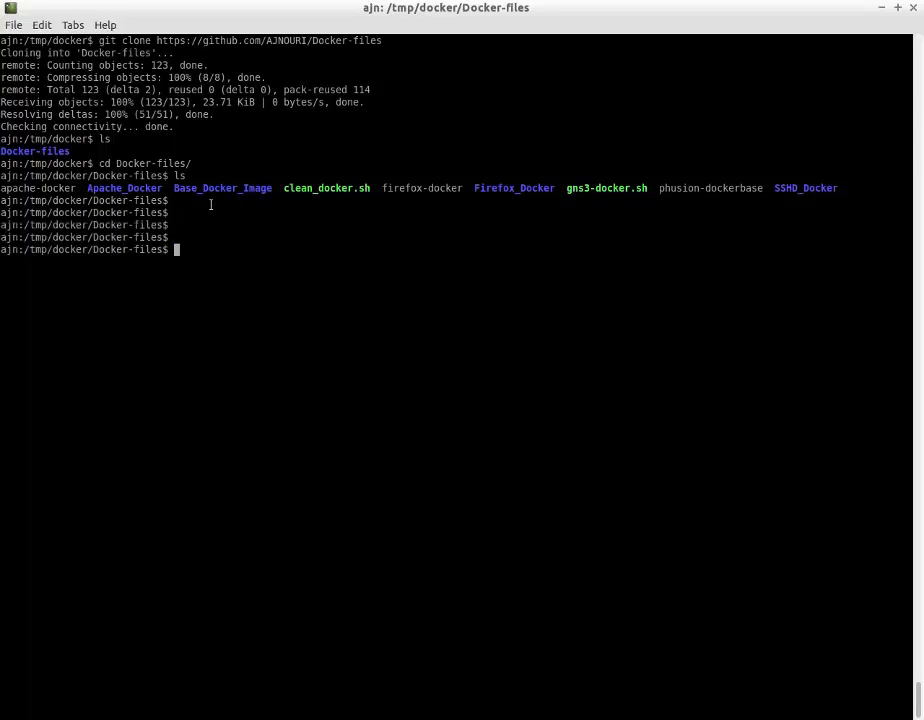
text(sudo docker images)
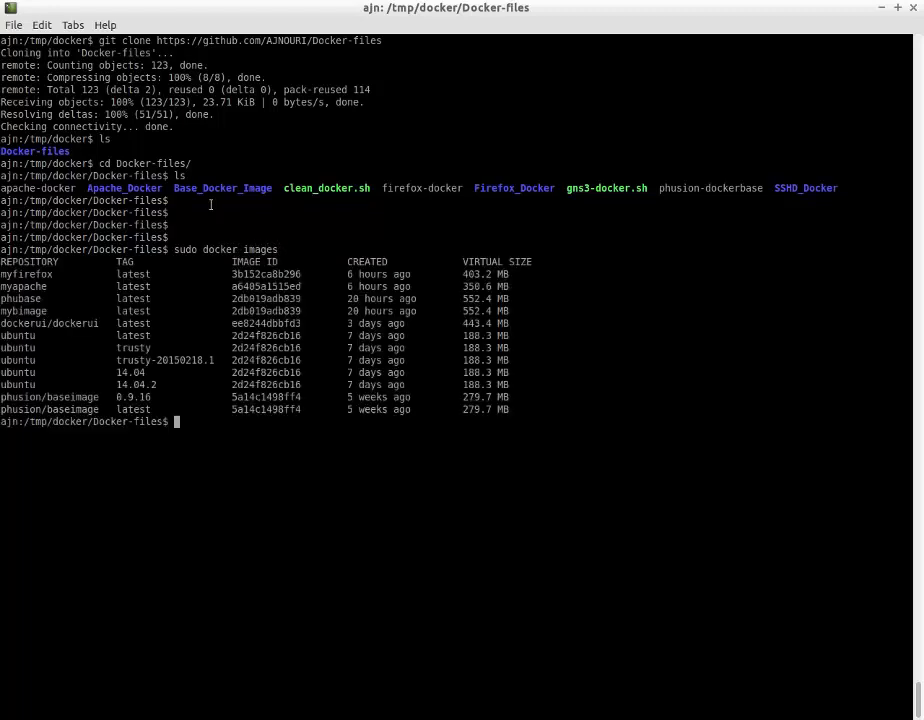
mouse_move(30, 274)
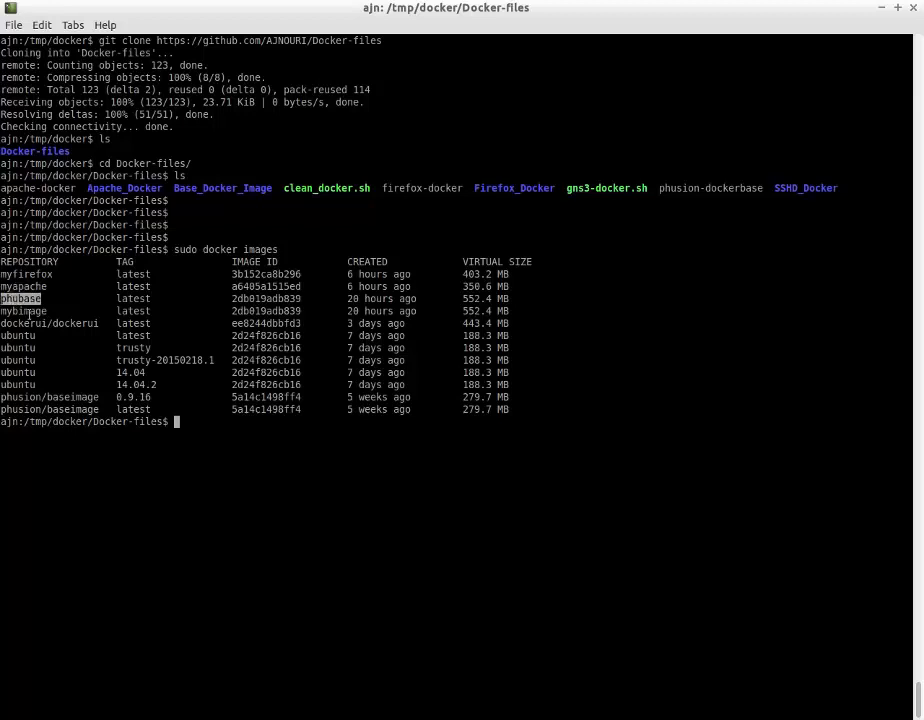
mouse_move(97, 365)
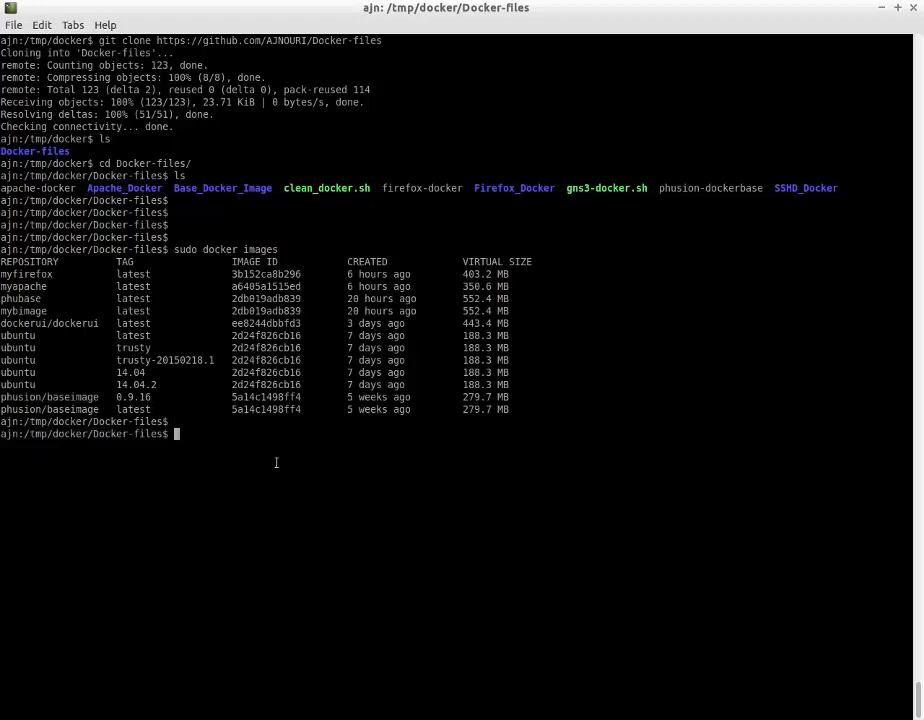
Run sudo docker ps and ps -a, confirming no running or stopped containers.
text(sudo docker p)
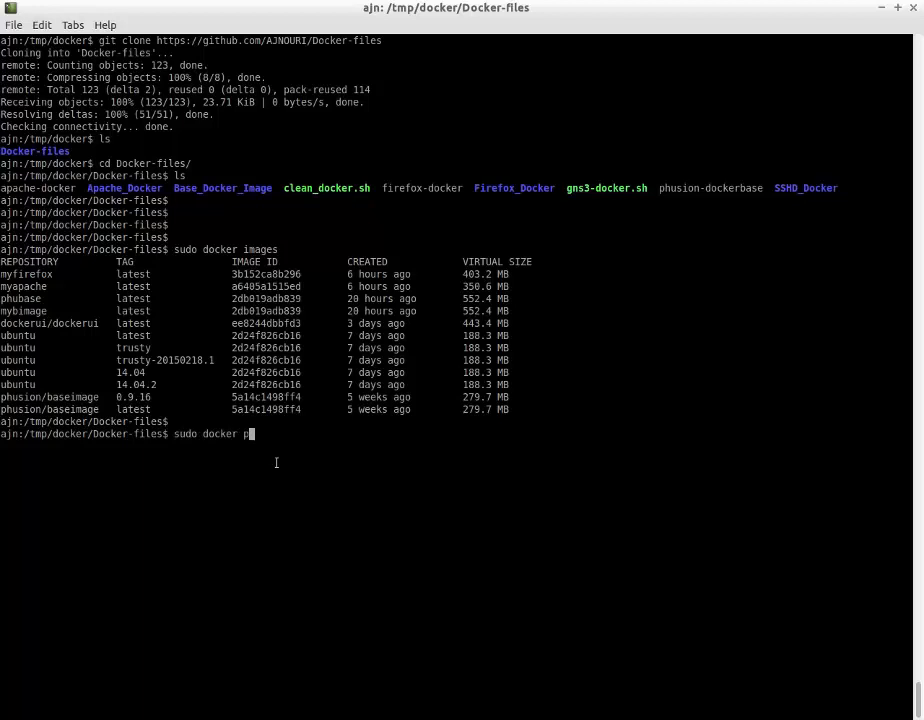
key(Return)
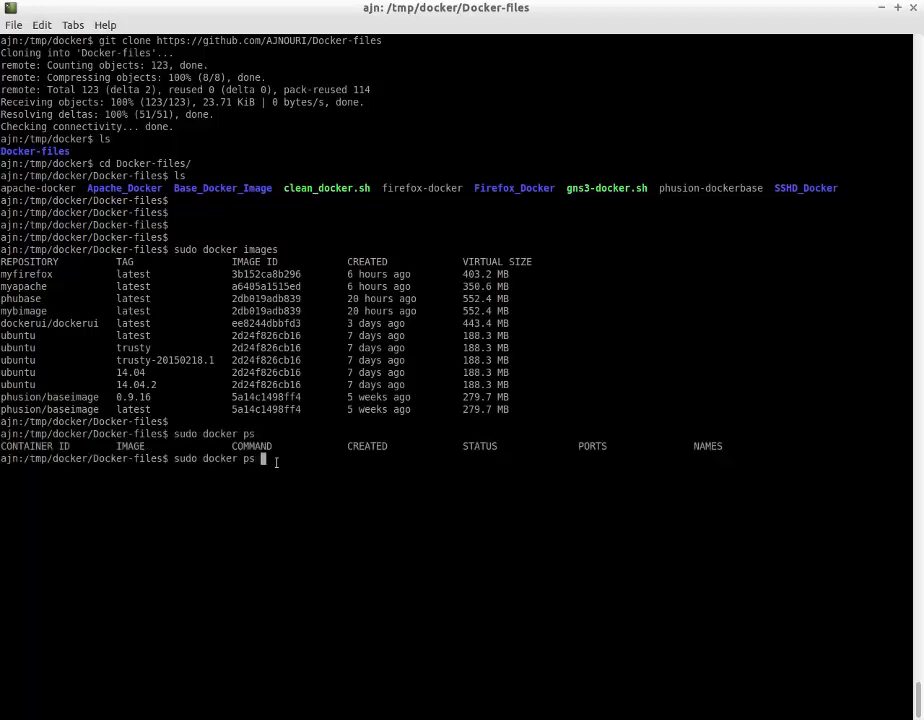
text( -a)
key(Return)
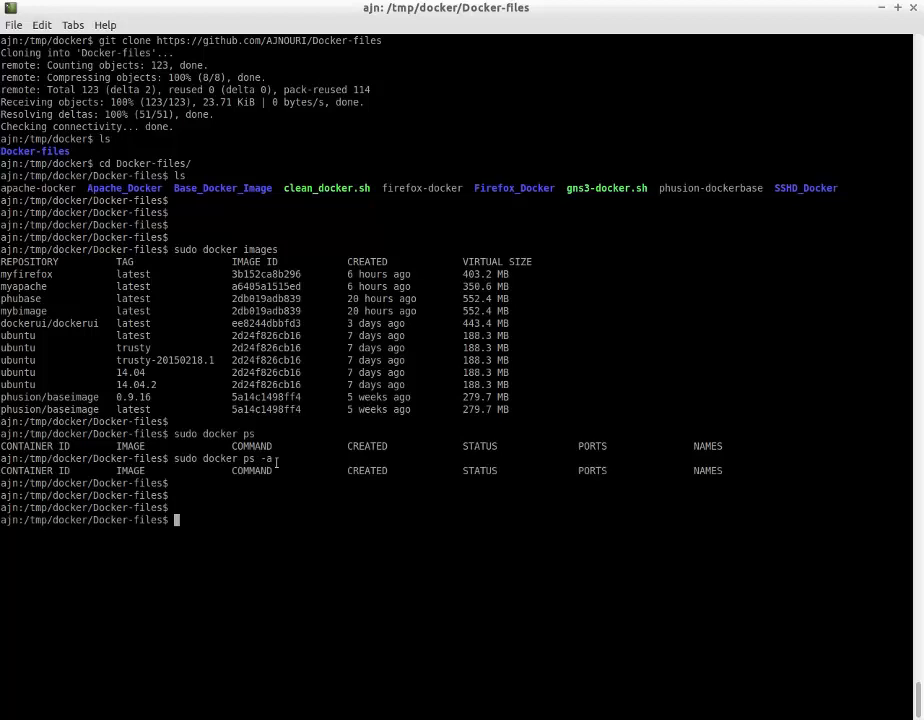
mouse_move(408, 229)
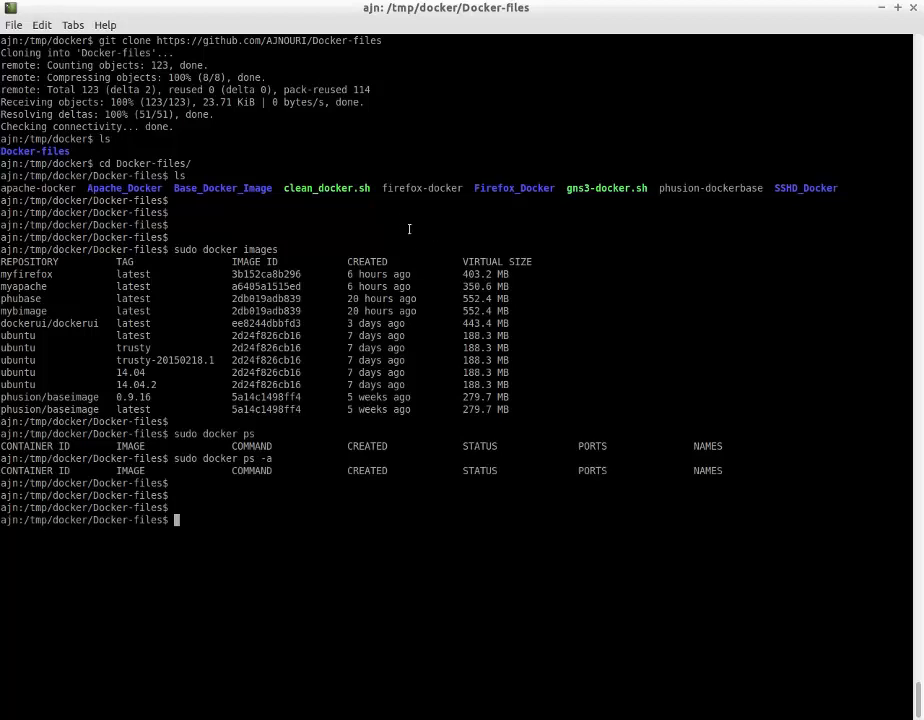
double_click(606, 188)
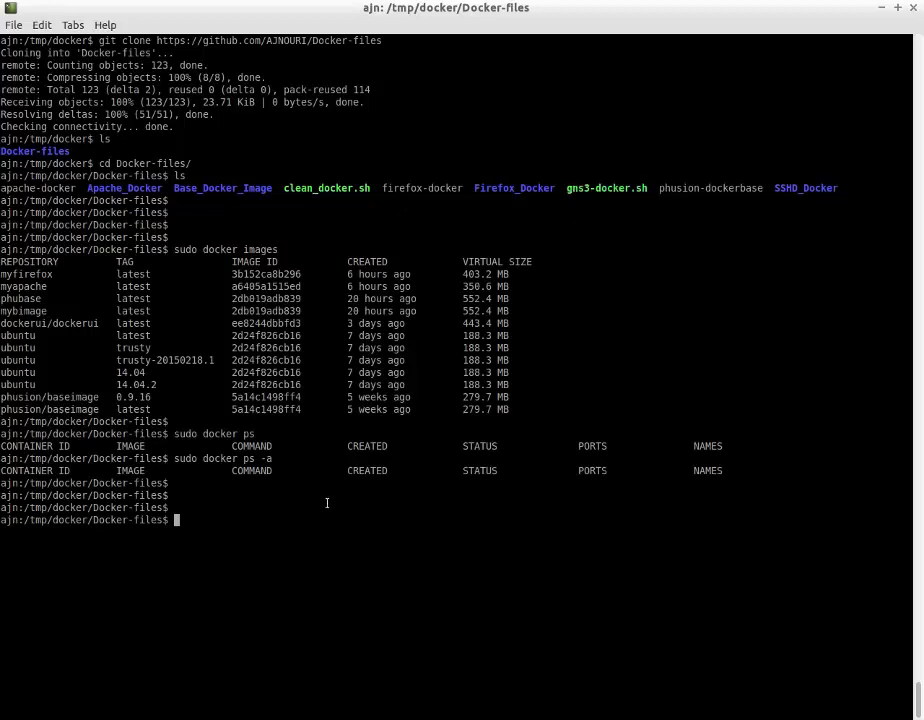
Page through gns3-docker.sh with less, quit, and type a run command at the prompt.
text(le)
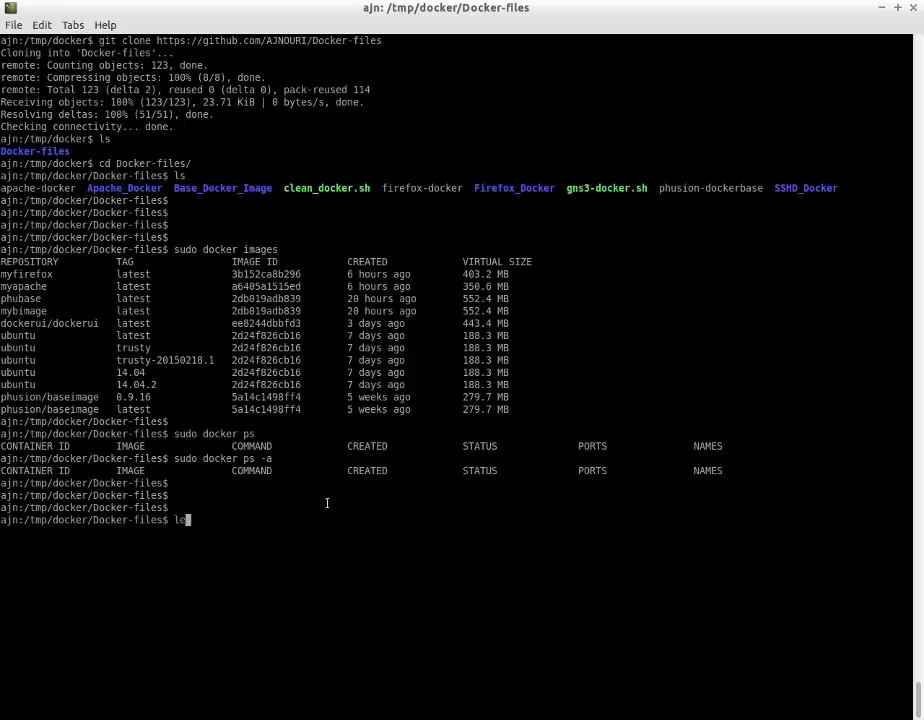
text(ess gns3-docker.sh)
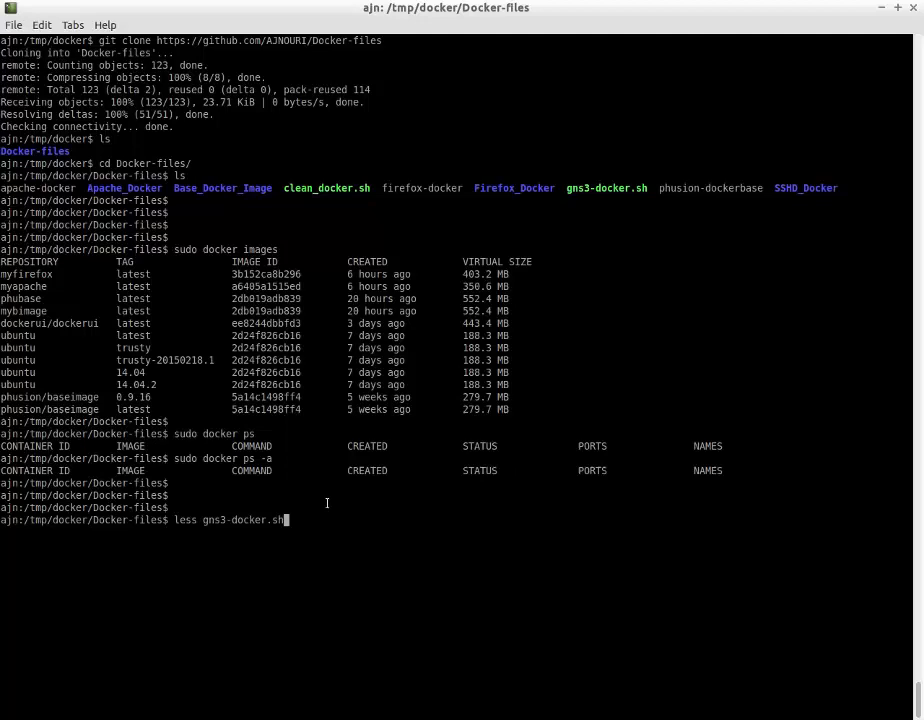
key(Return)
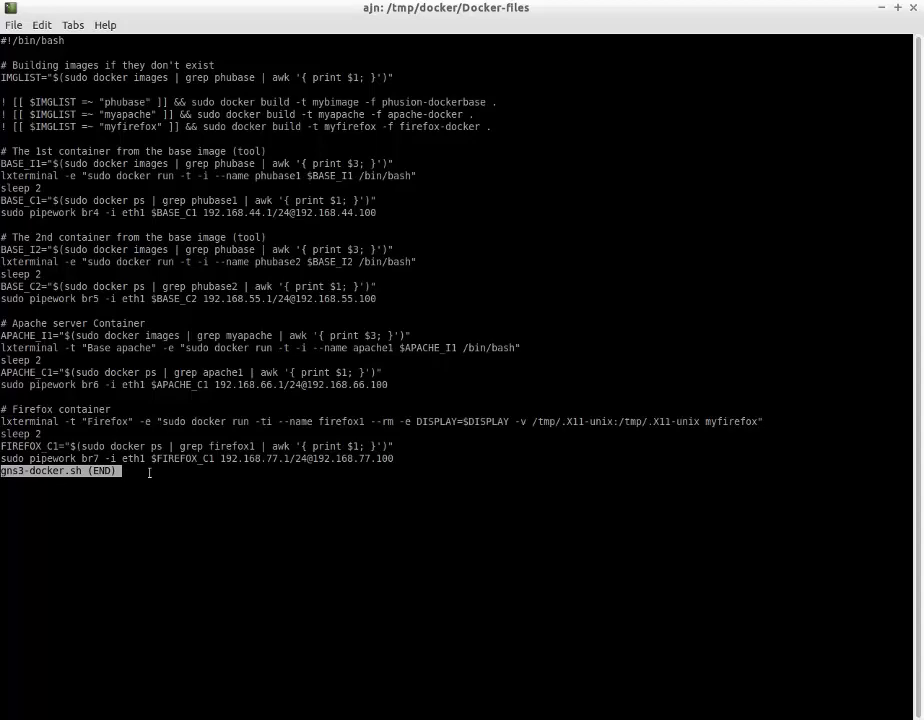
key(q)
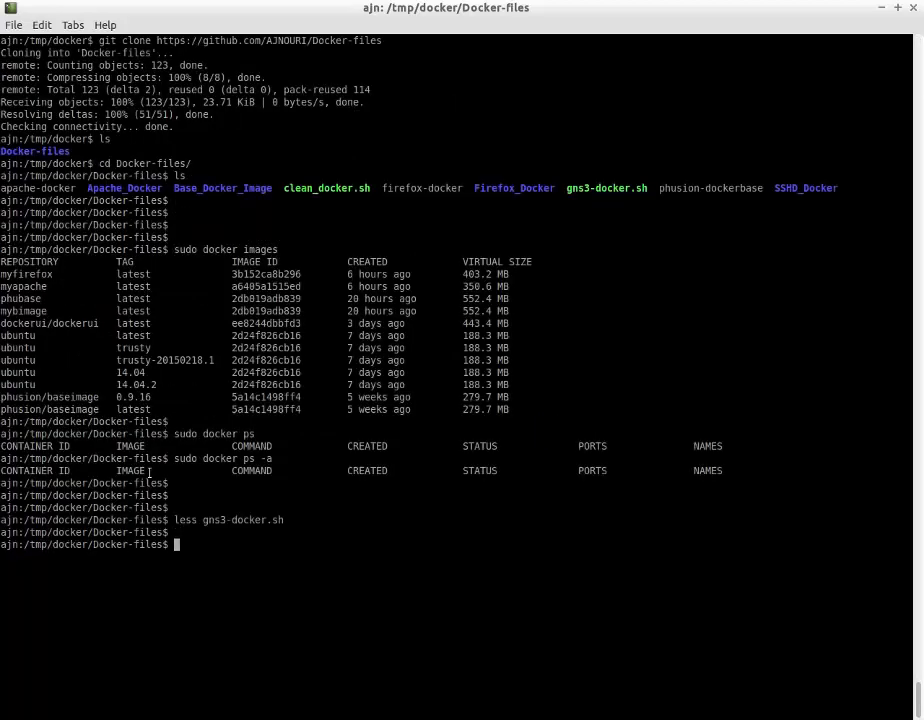
text(./lxterminal -t "Firefox" -e "sudo docker run -ti --name firefox1 --rm -e DISPLAY=$DISPLAY -v /tmp/.X11-unix:/tmp/.X11-unix myfirefox")
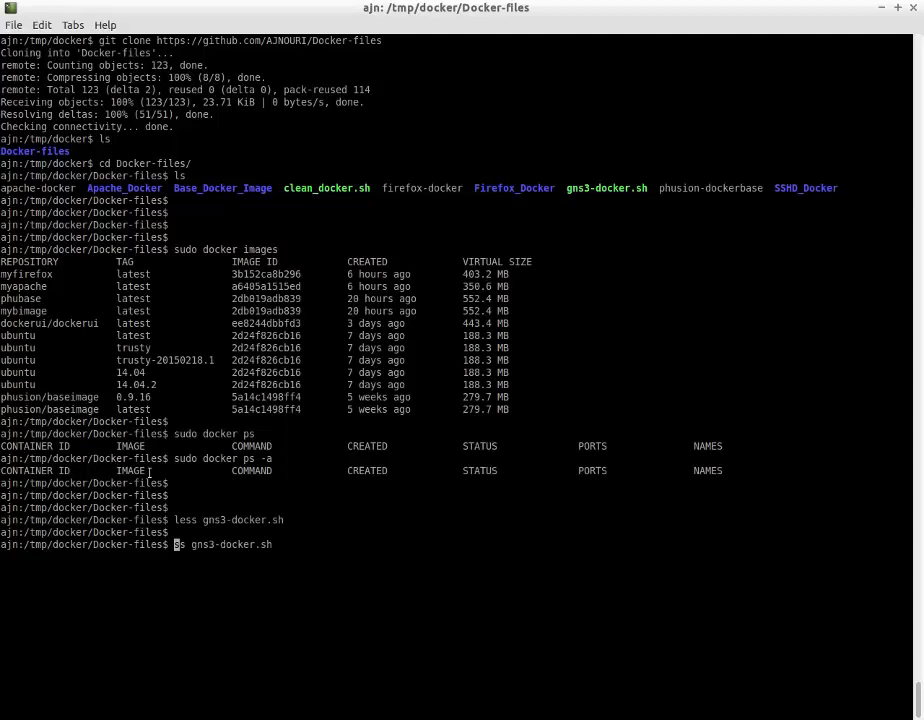
Run gns3-docker.sh, then run ip a in two container terminals, showing 192.168.44.1 on eth1.
text(./)
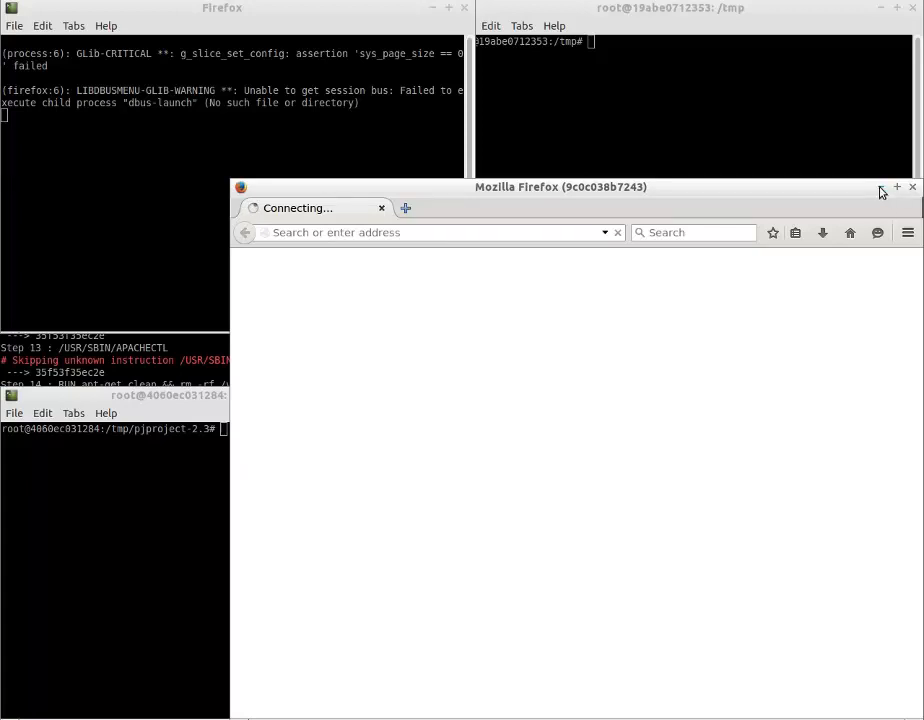
click(911, 187)
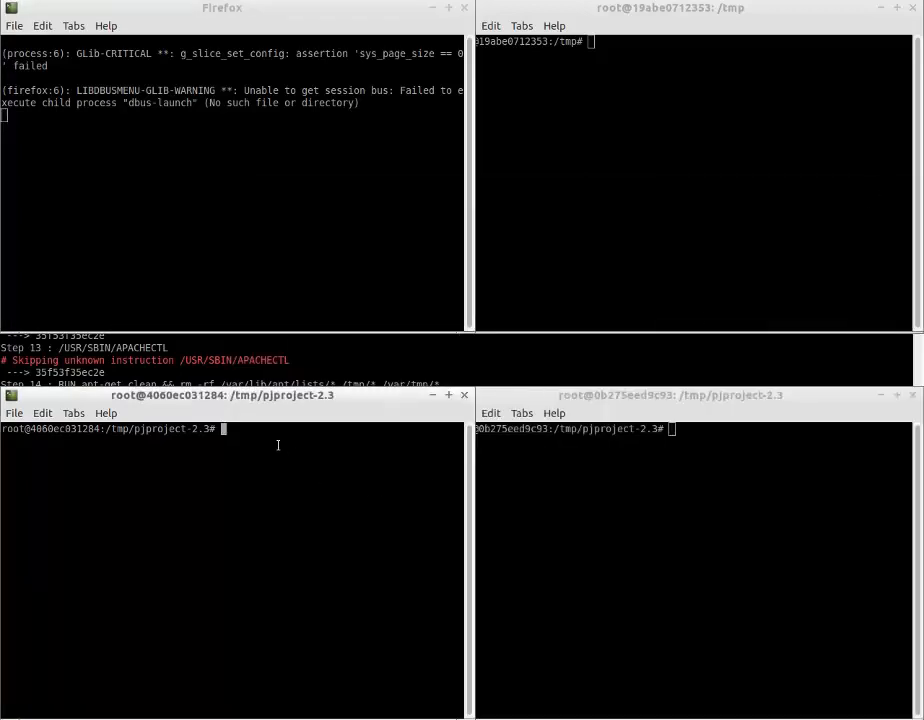
text(ip a)
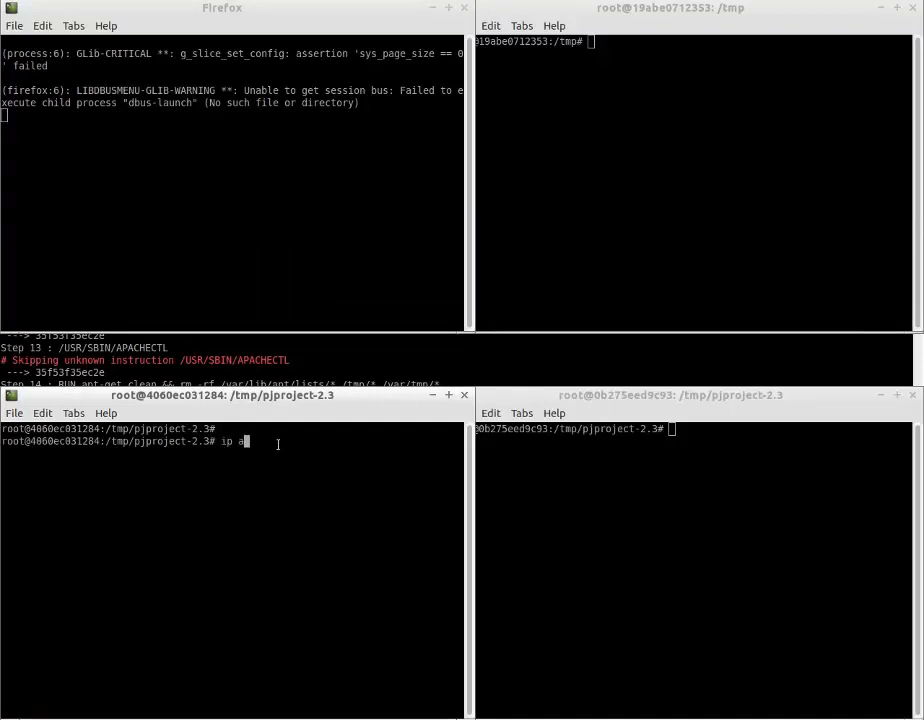
key(Return)
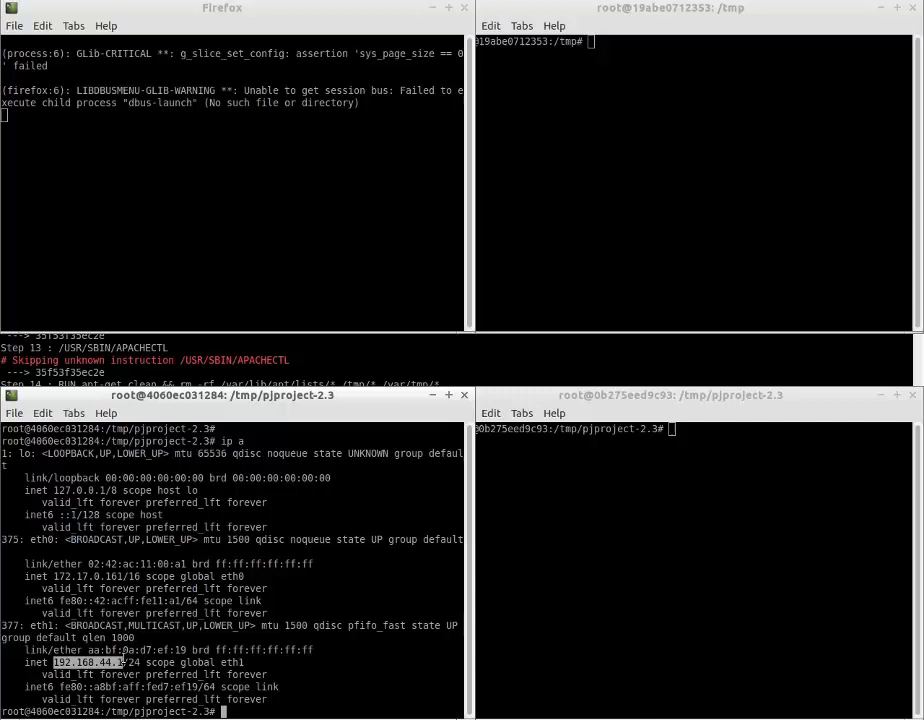
click(583, 502)
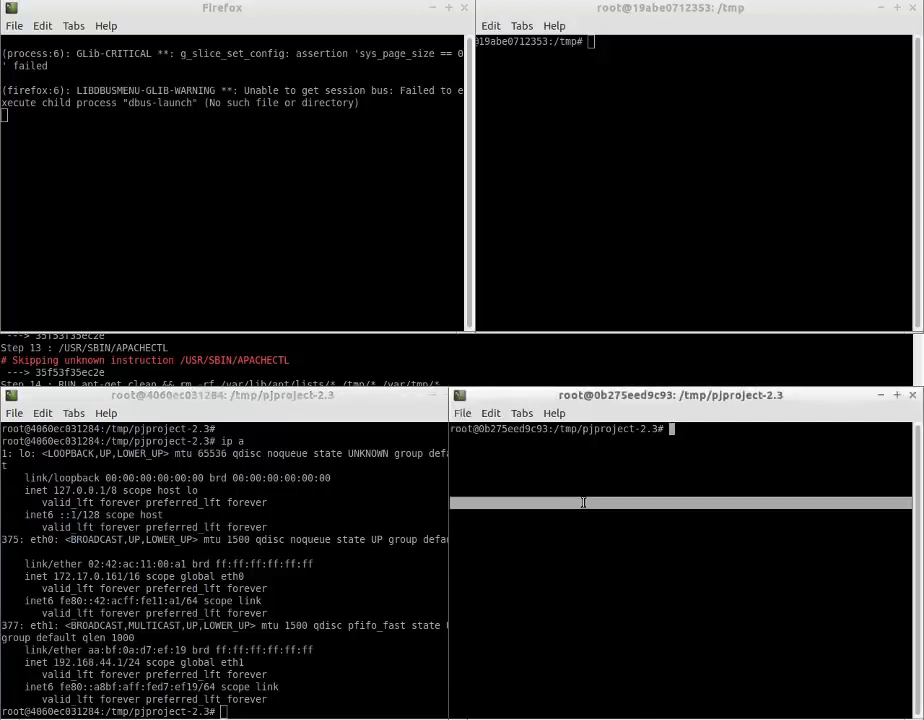
text(ip)
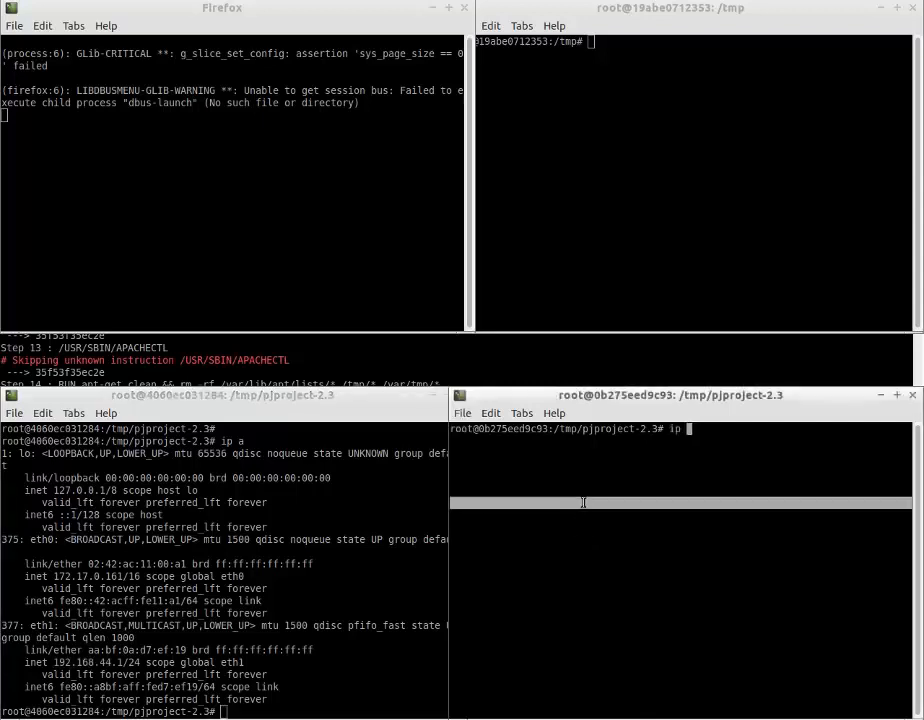
key(Return)
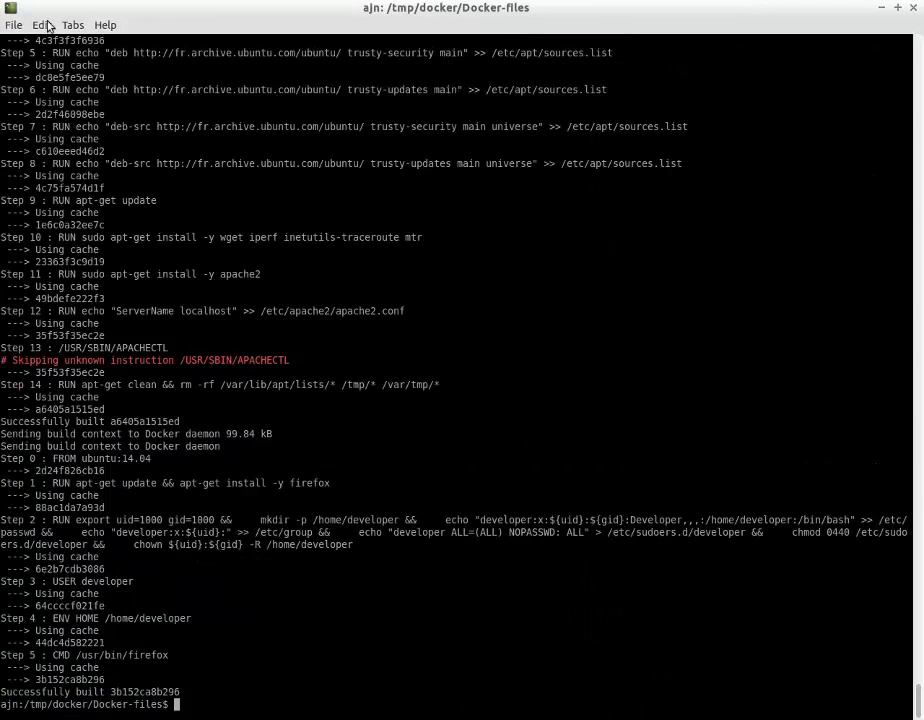
Launch GNS3 as root in the background with 'sudo gns3 &'.
text(sudo)
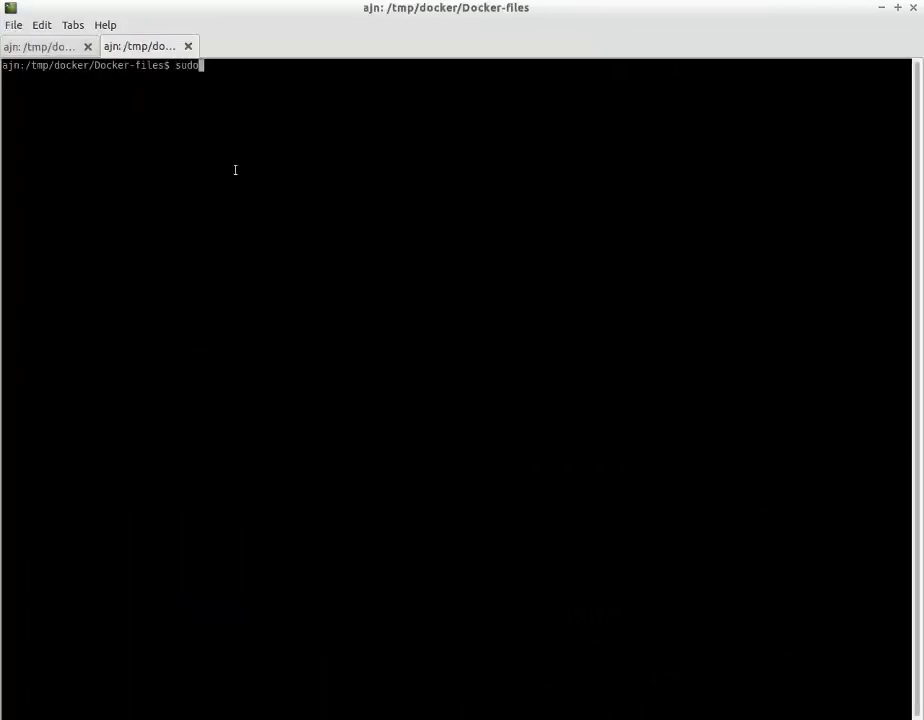
text(gns3 &)
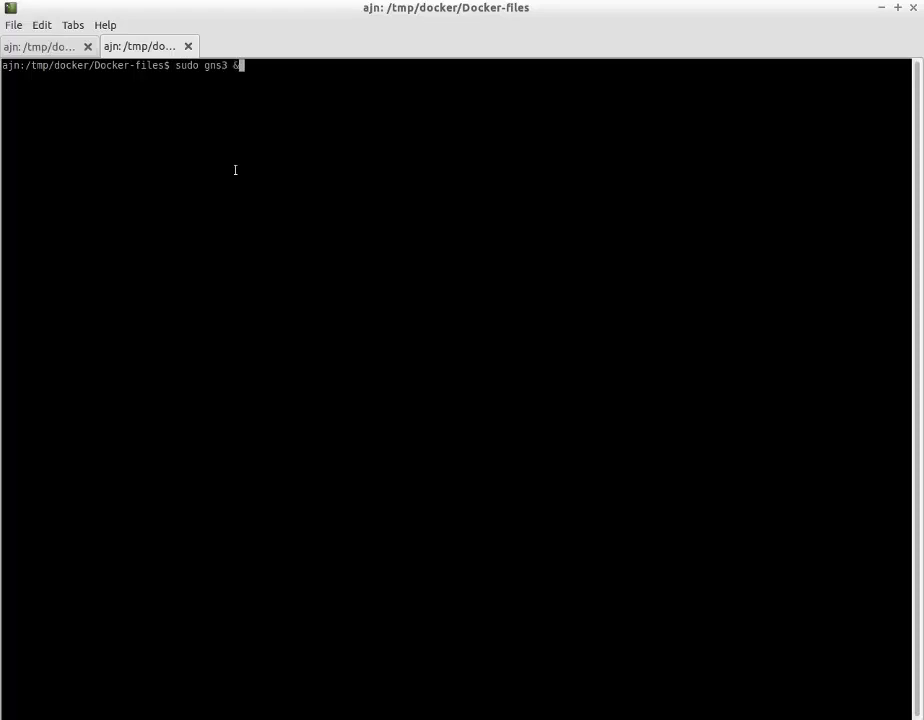
key(Return)
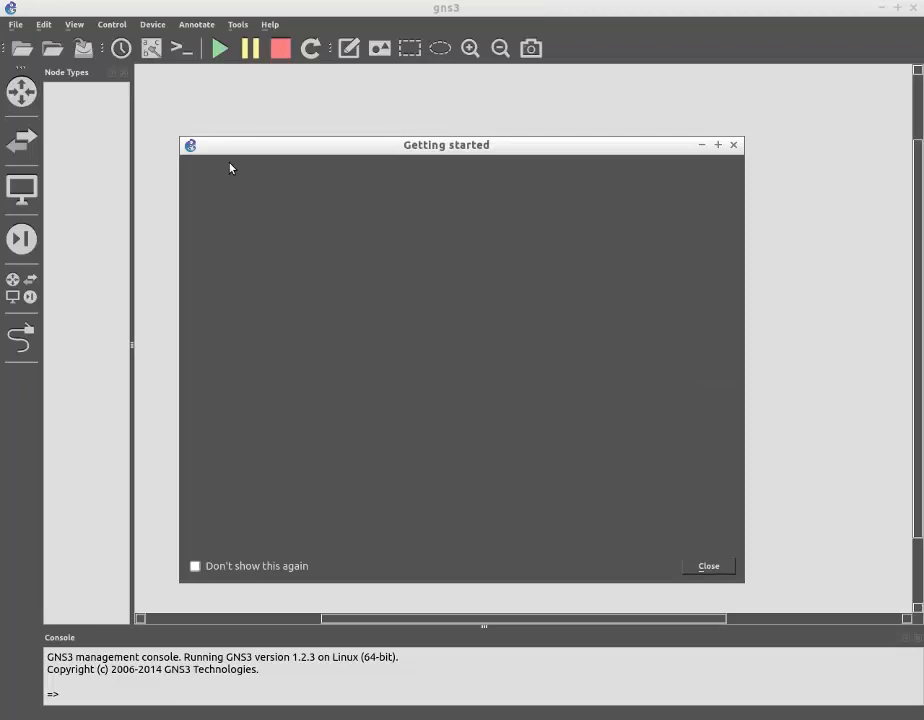
Dismiss the Getting started dialog and open the recent docker-pipework.gns3 project.
click(708, 566)
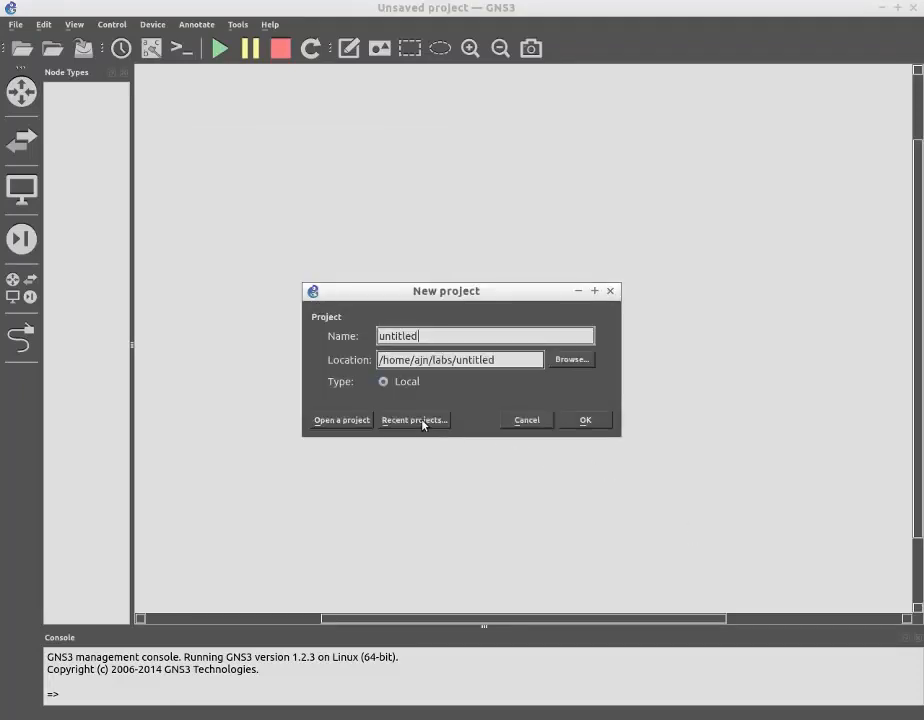
click(414, 419)
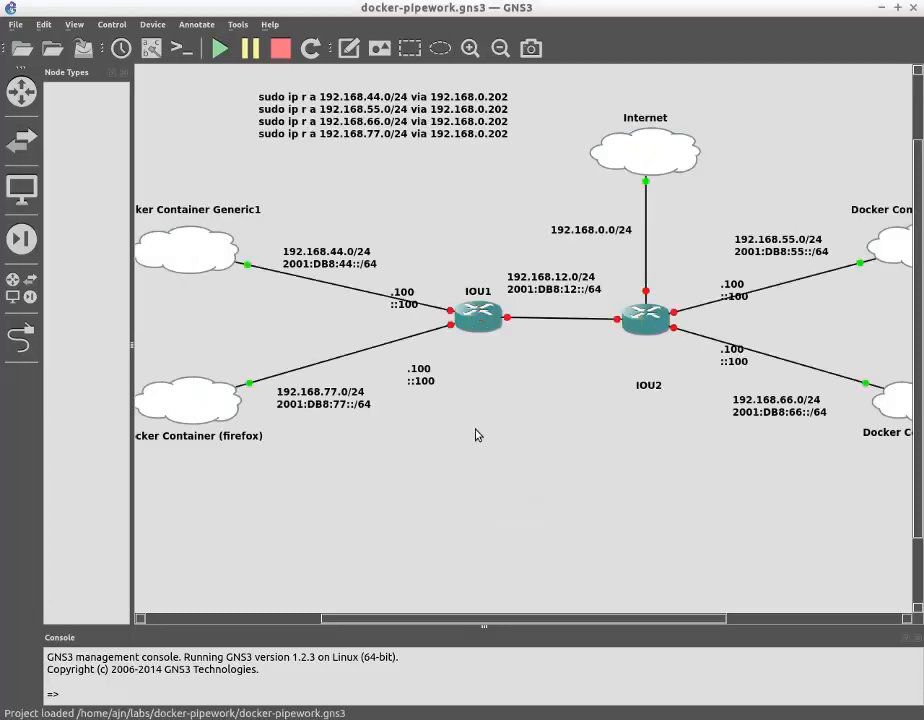
mouse_move(560, 381)
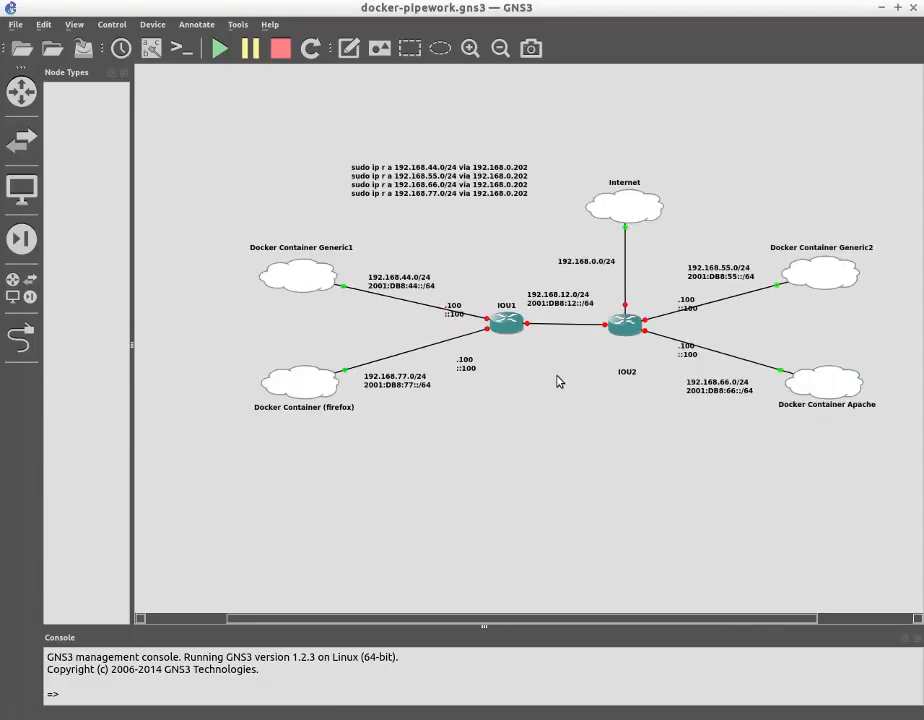
mouse_move(553, 377)
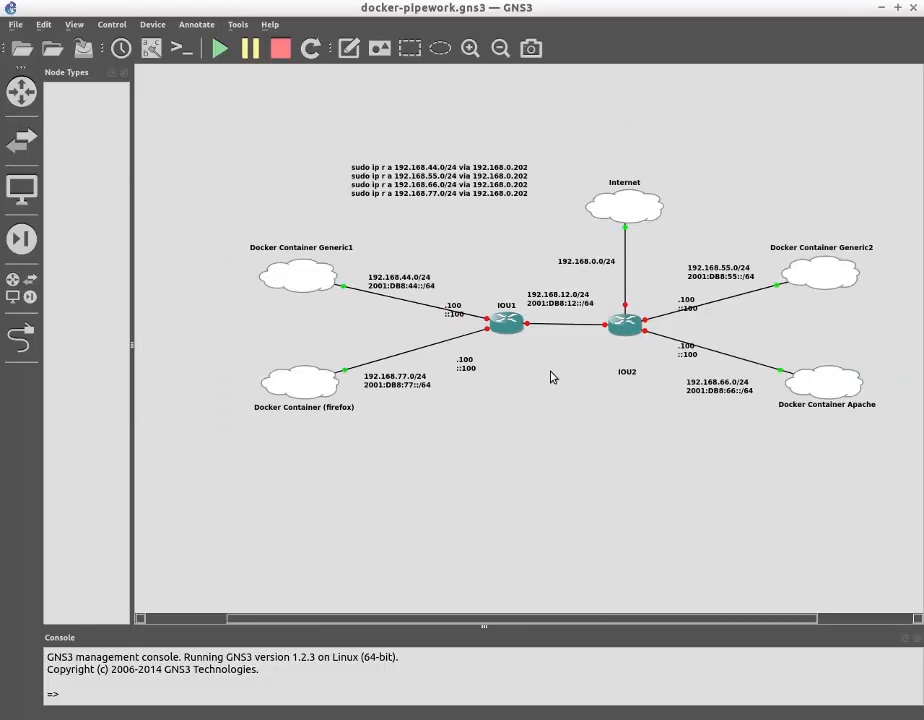
mouse_move(820, 275)
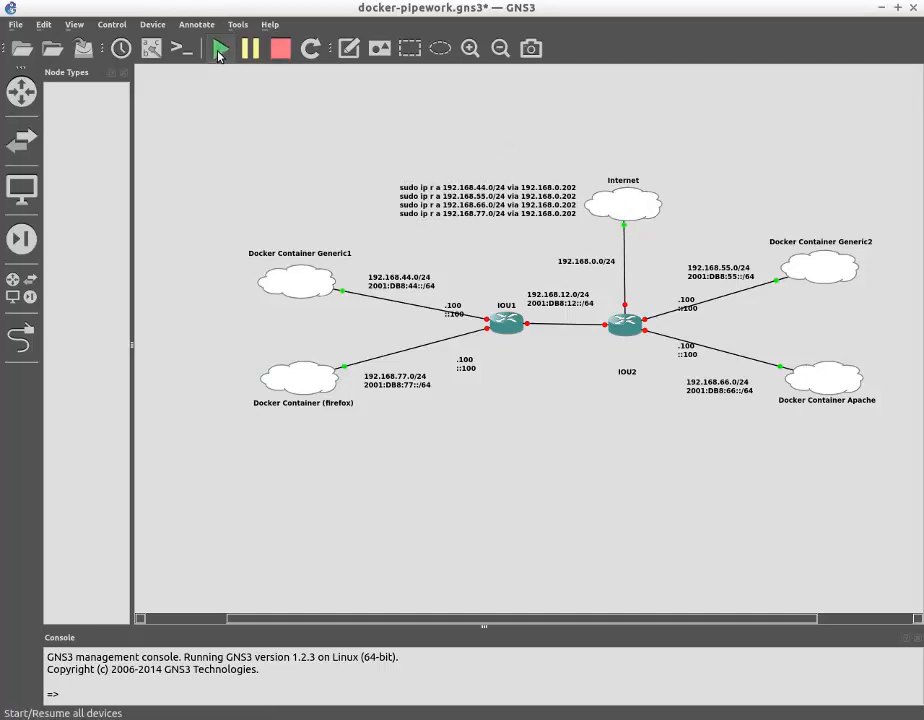
Start all devices, bringing up both IOU routers and their links.
click(219, 48)
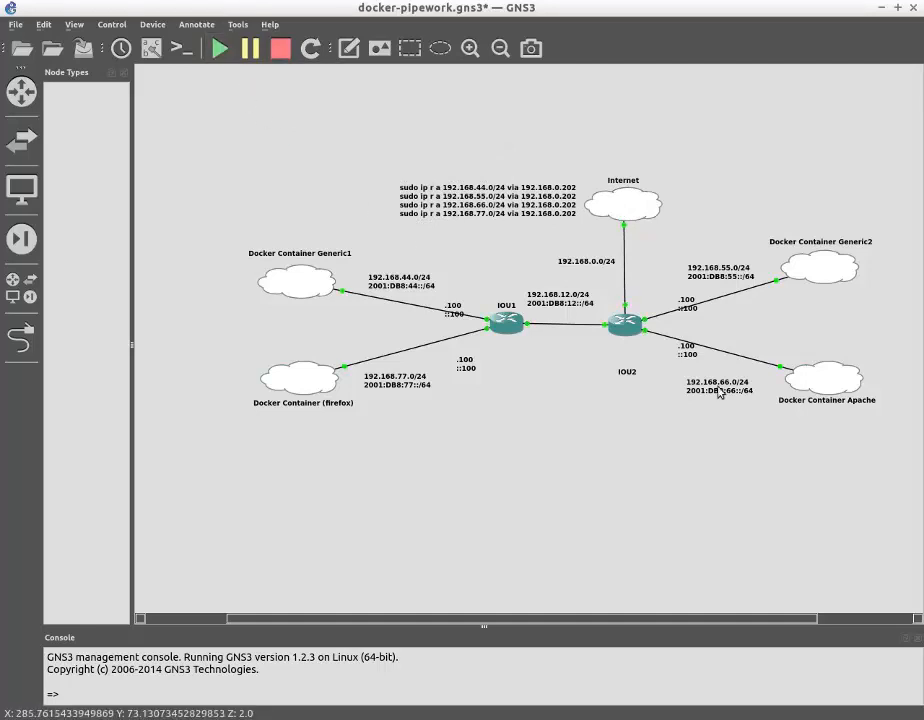
mouse_move(690, 323)
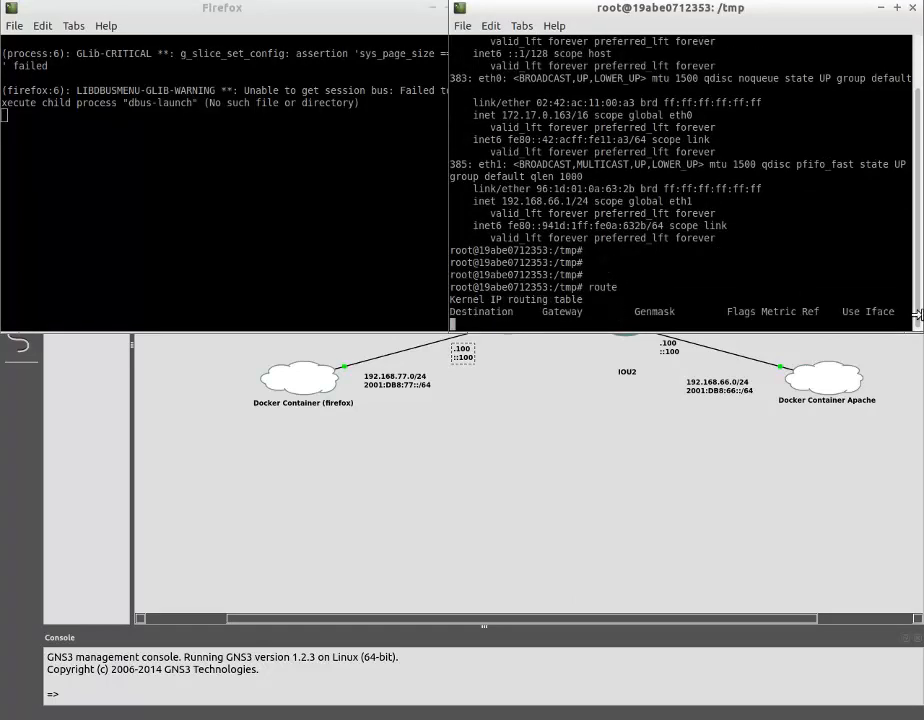
mouse_move(742, 272)
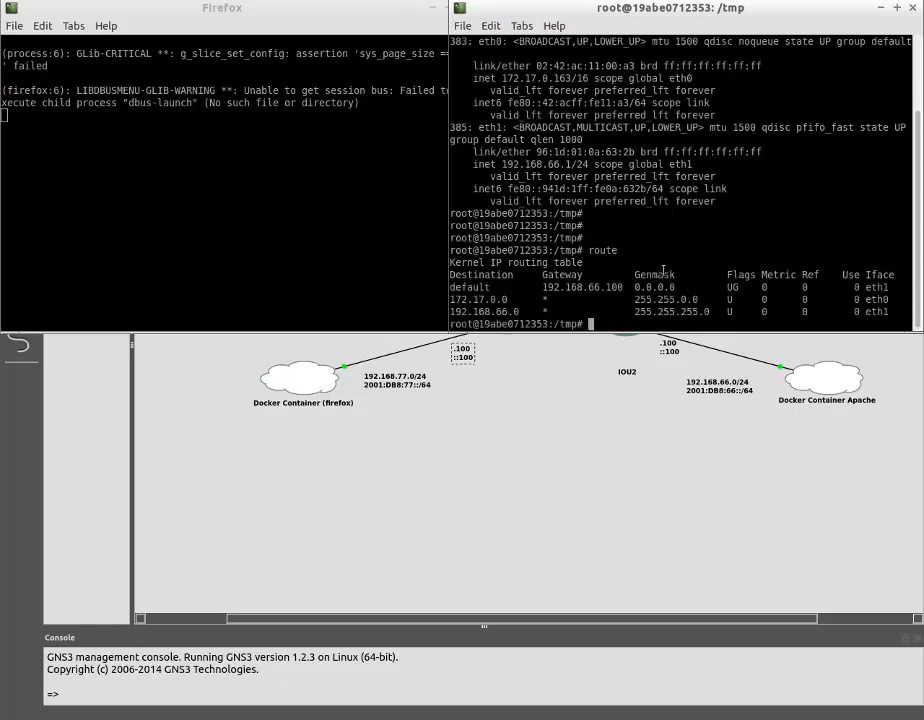
Show the Apache container's routing table, with default gateway 192.168.66.100 on eth1.
double_click(581, 287)
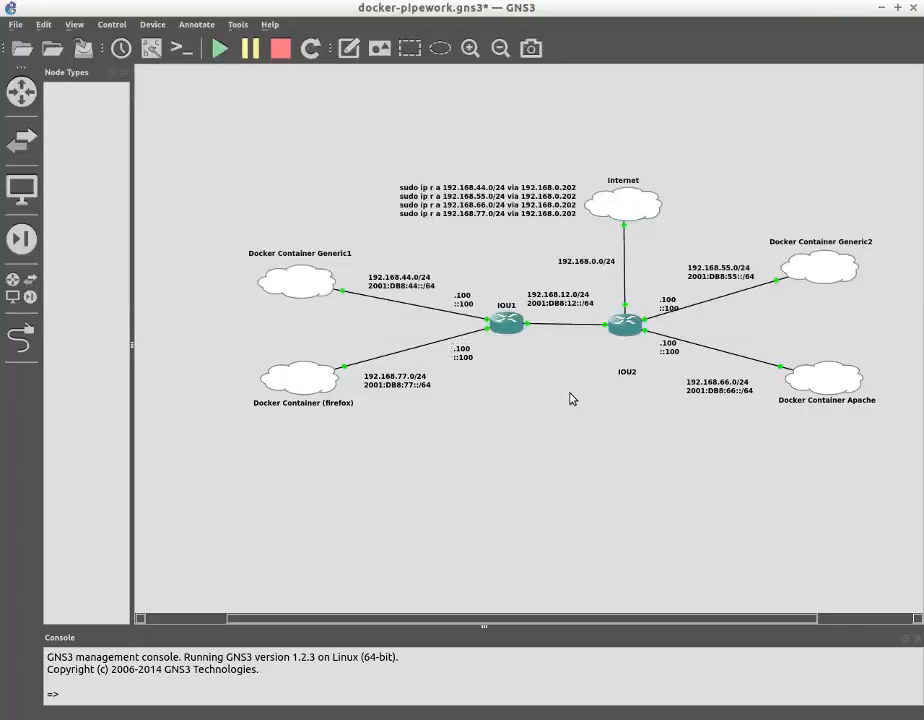
mouse_move(815, 379)
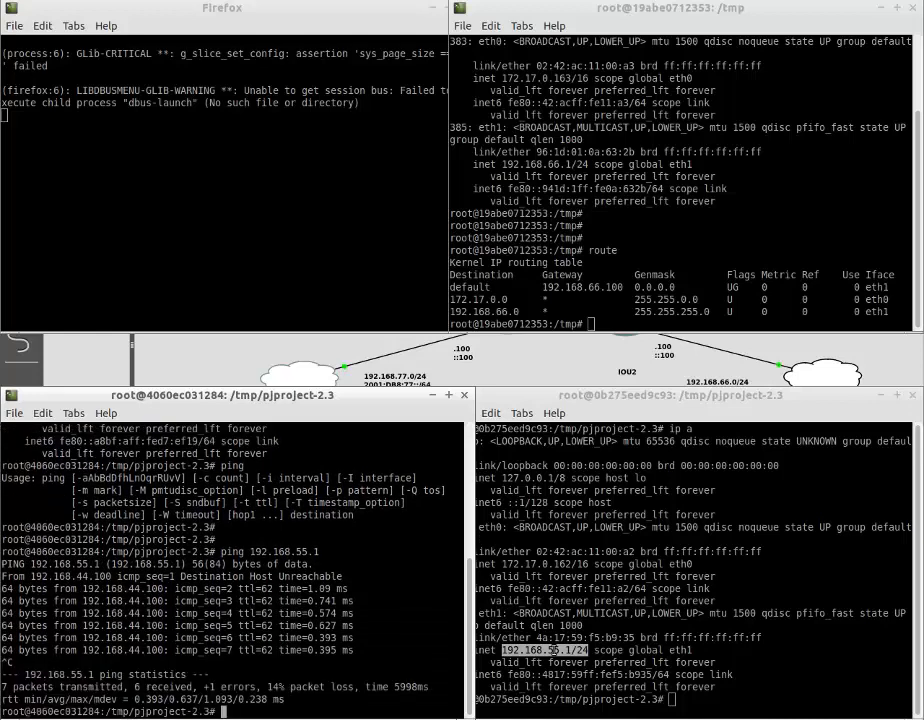
Ping 192.168.55.1 and traceroute to 192.168.55.1, 192.168.66.1 and 192.168.77.1.
text(ping 192.168.55.1)
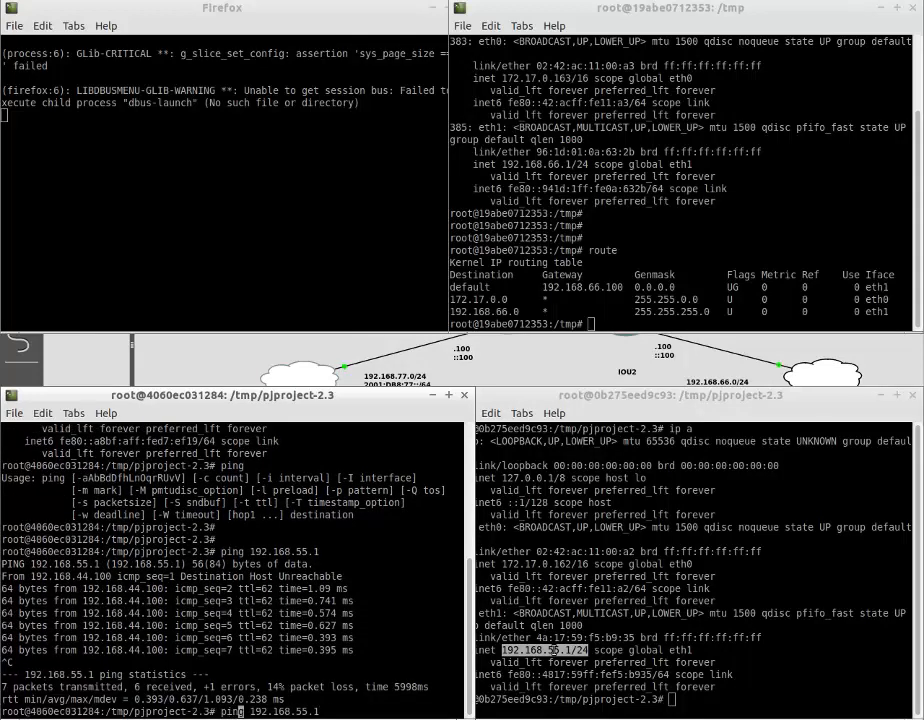
text(traceroute)
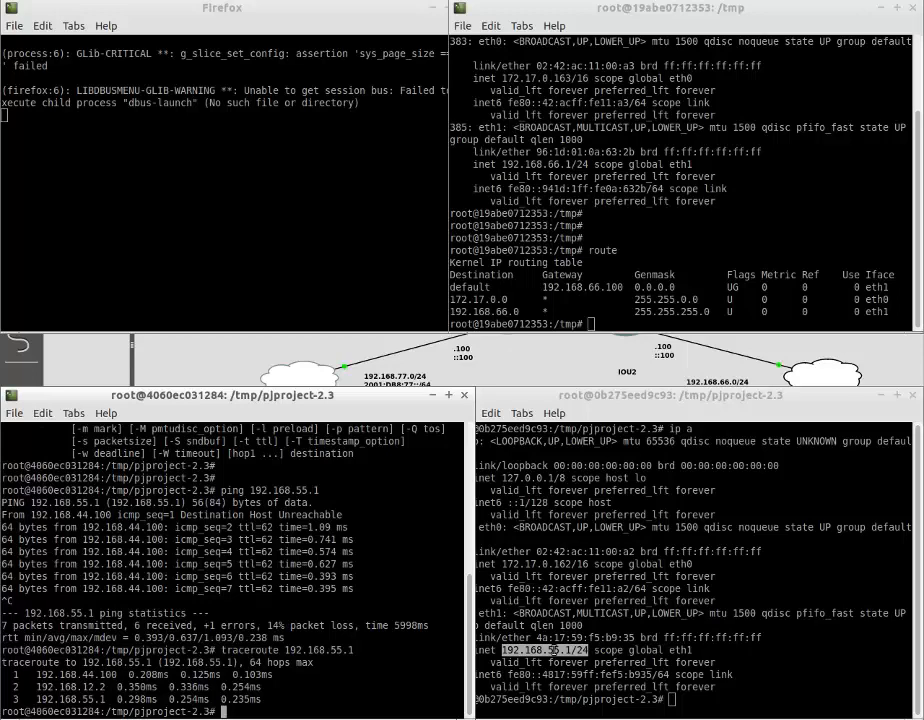
text(traceroute 192.168.55.1)
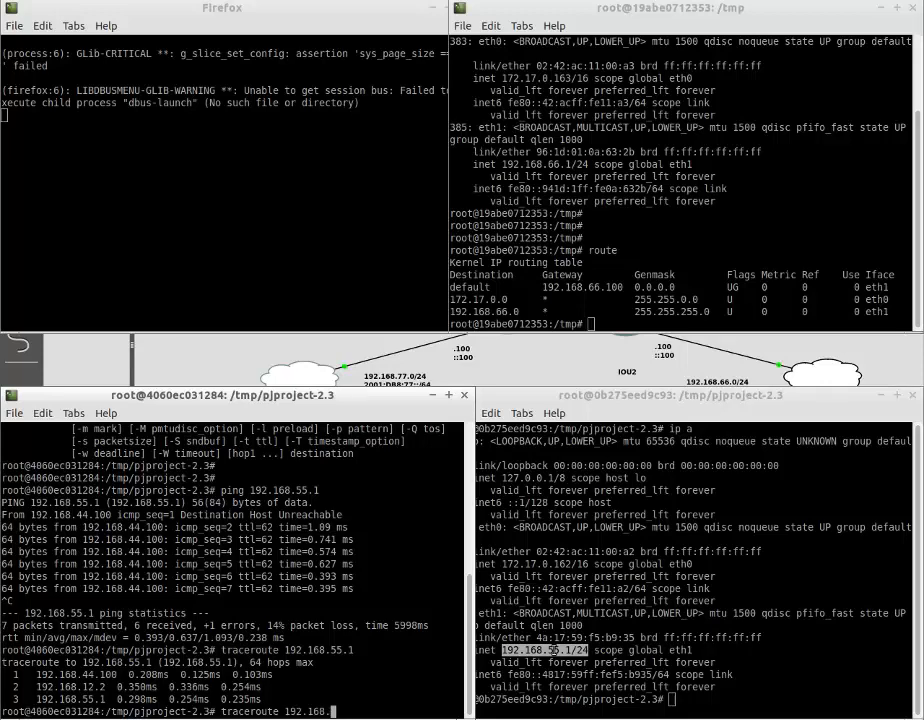
text(66.1)
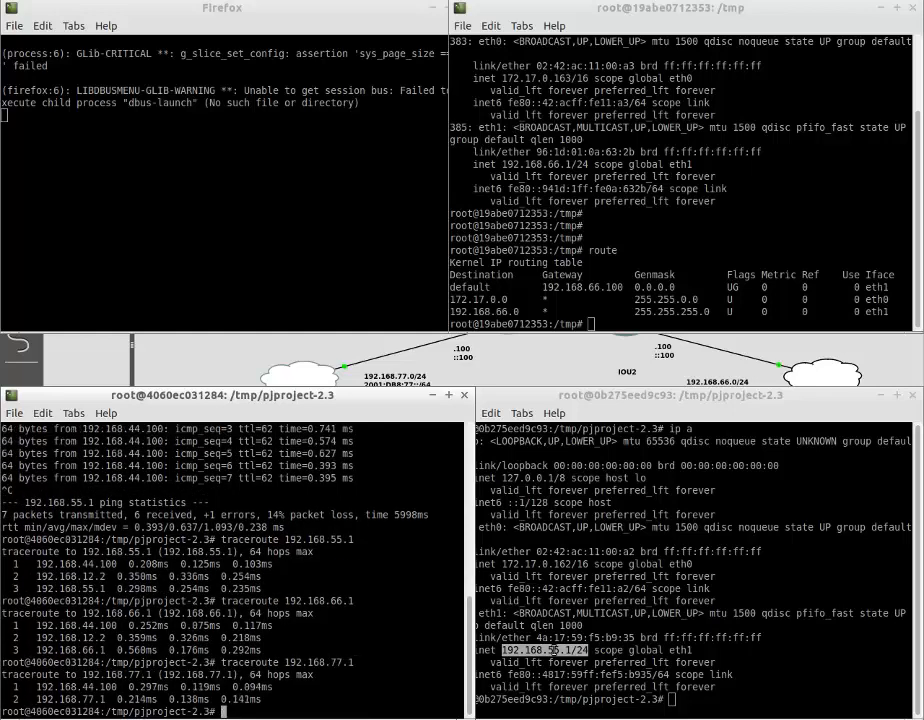
Run mtr toward 192.168.66.1.
text(mtr)
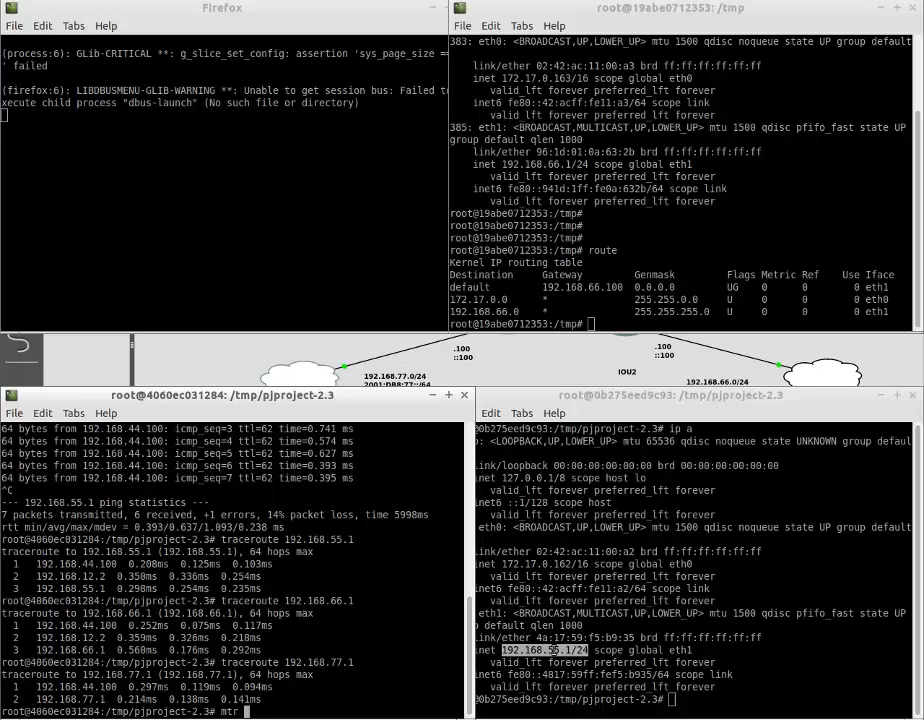
text(192.168.66.1)
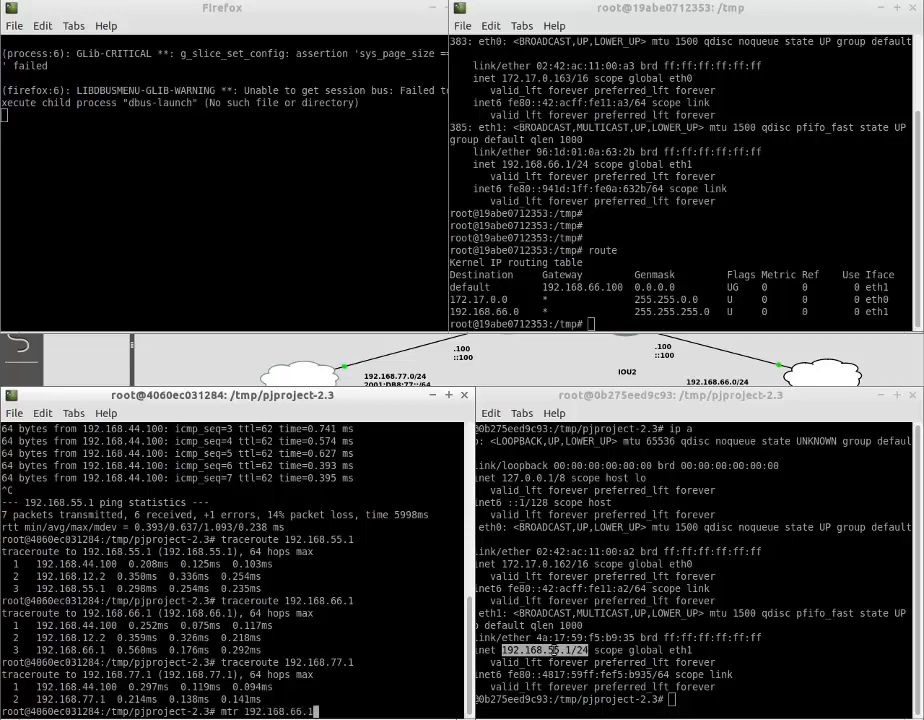
key(Return)
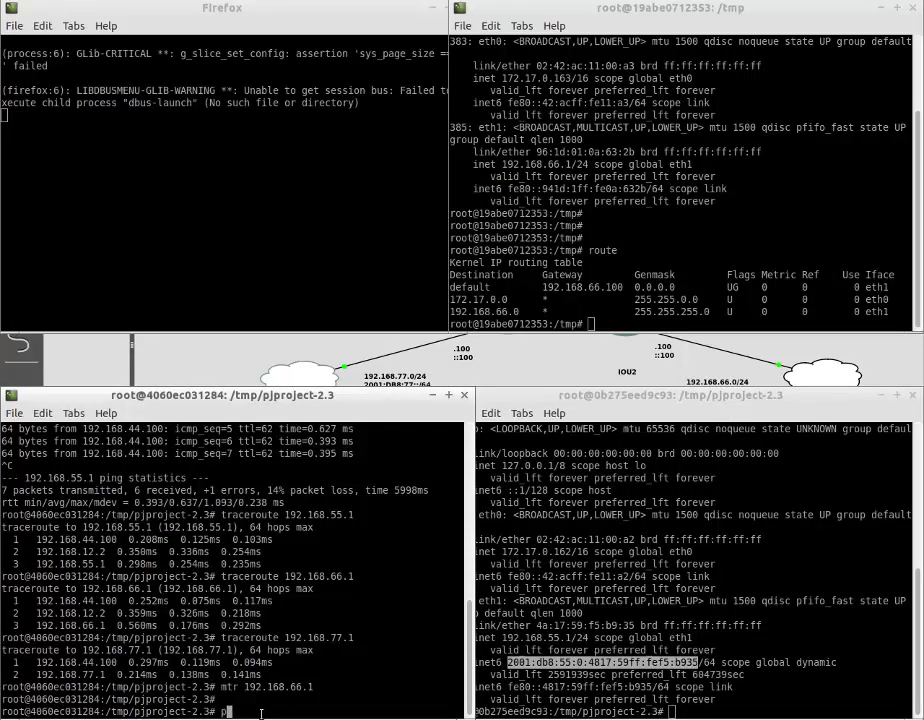
Ping6 and traceroute6 2001:db8:55:0:4817:59ff:fef5:b935, then run mtr -6 to it.
text(ping6 2001:db8:55:0:4817:59ff:fef5:b935)
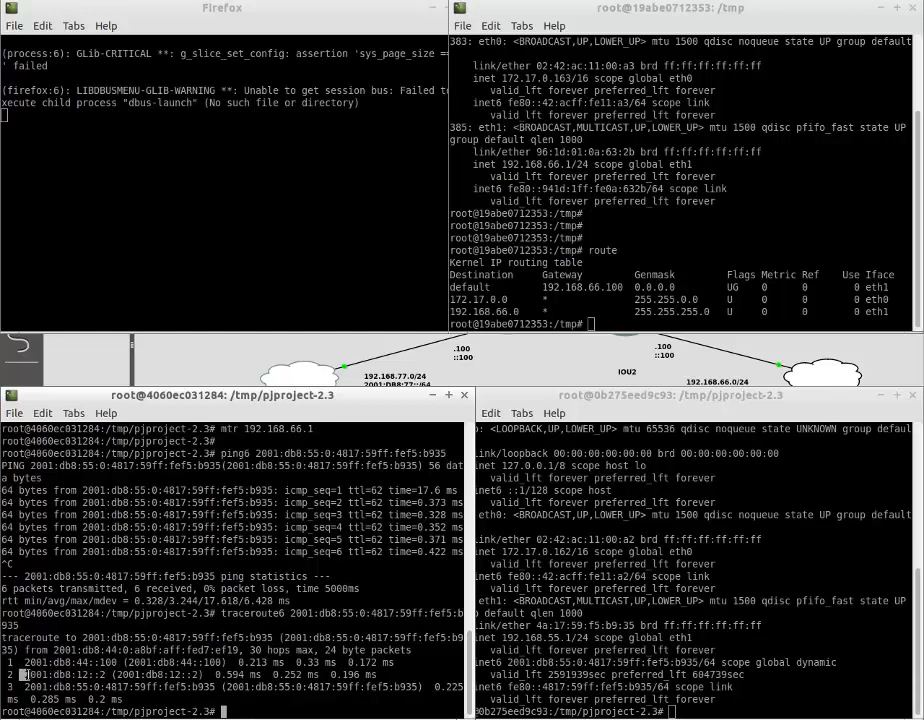
double_click(62, 674)
text(mtr 2001:db8:55:0:4817:59ff:fef5:b935)
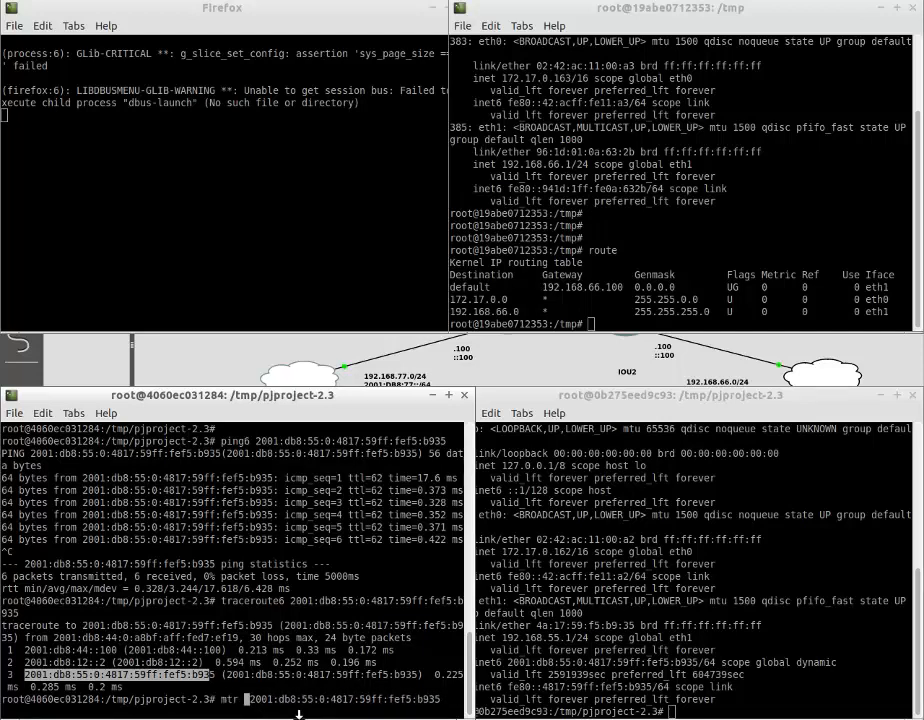
text( -6)
key(Return)
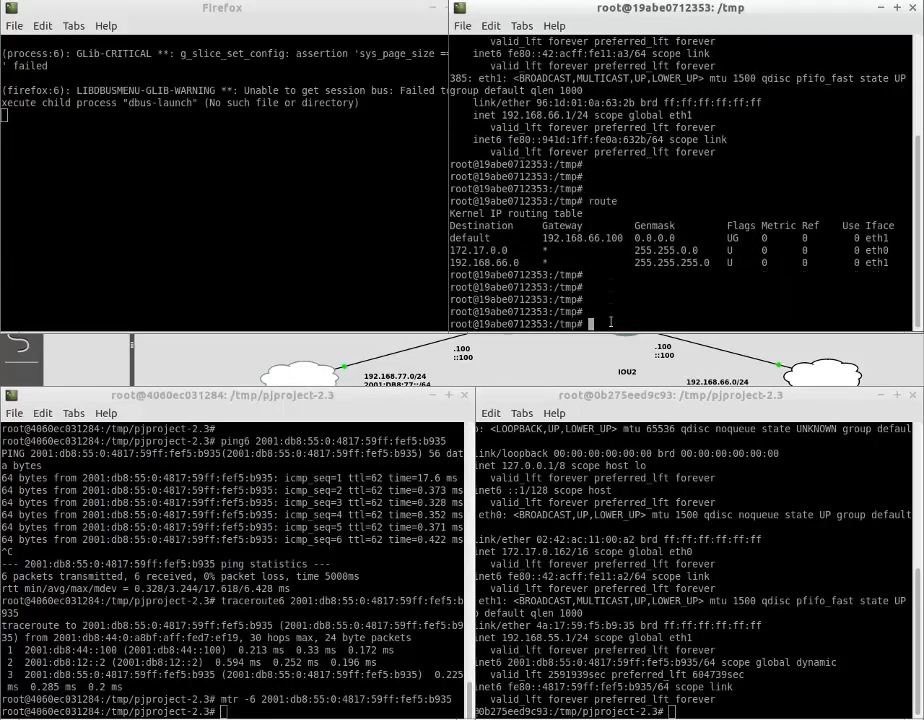
In the Apache container, show apachectl usage, then start Apache with 'apachectl start'.
text(apache)
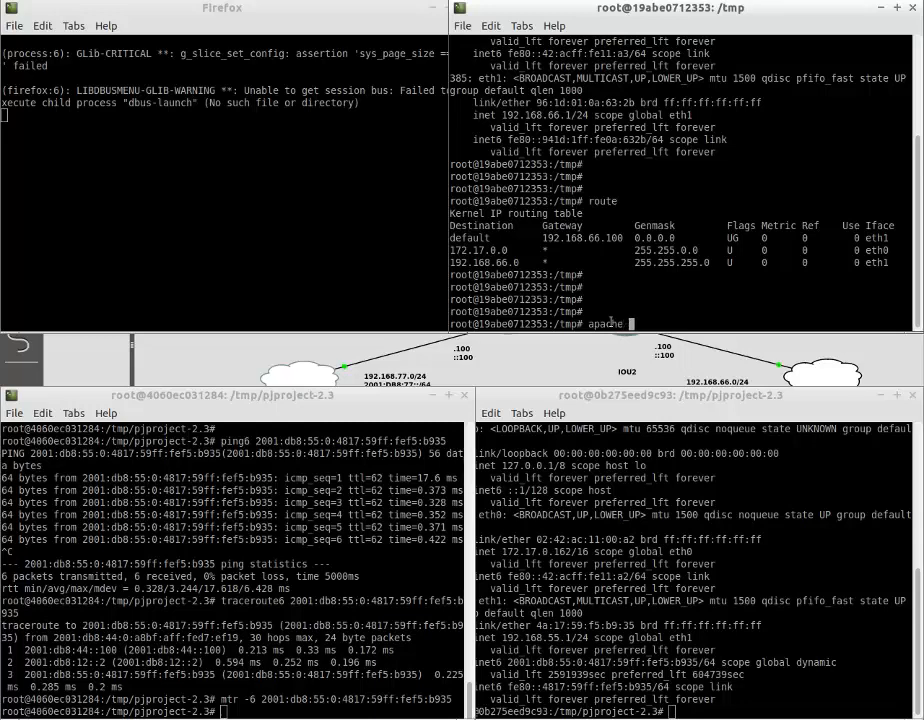
key(Return)
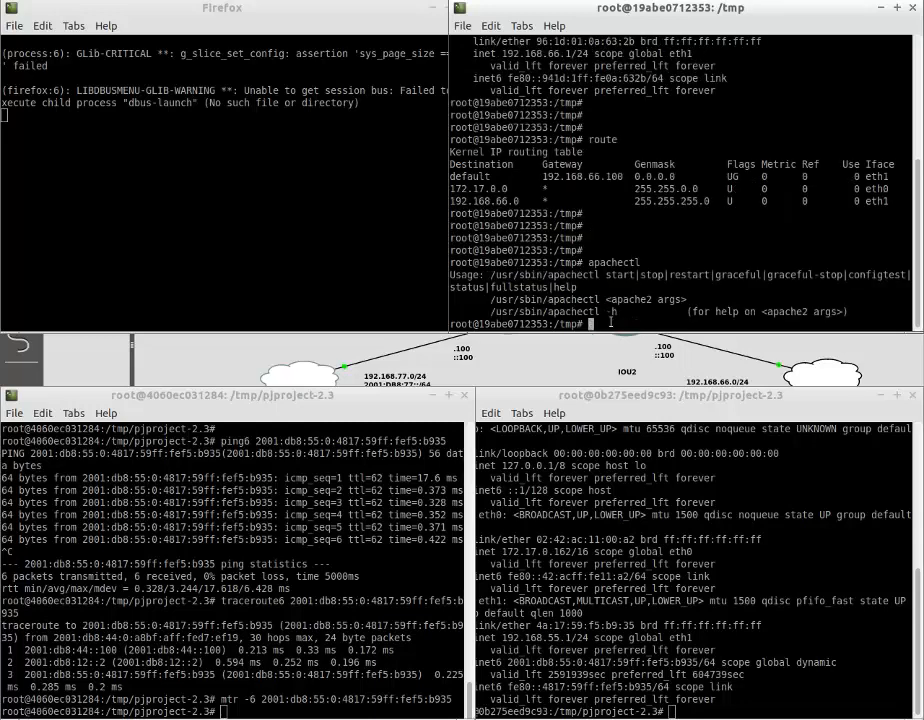
text(apachectl st)
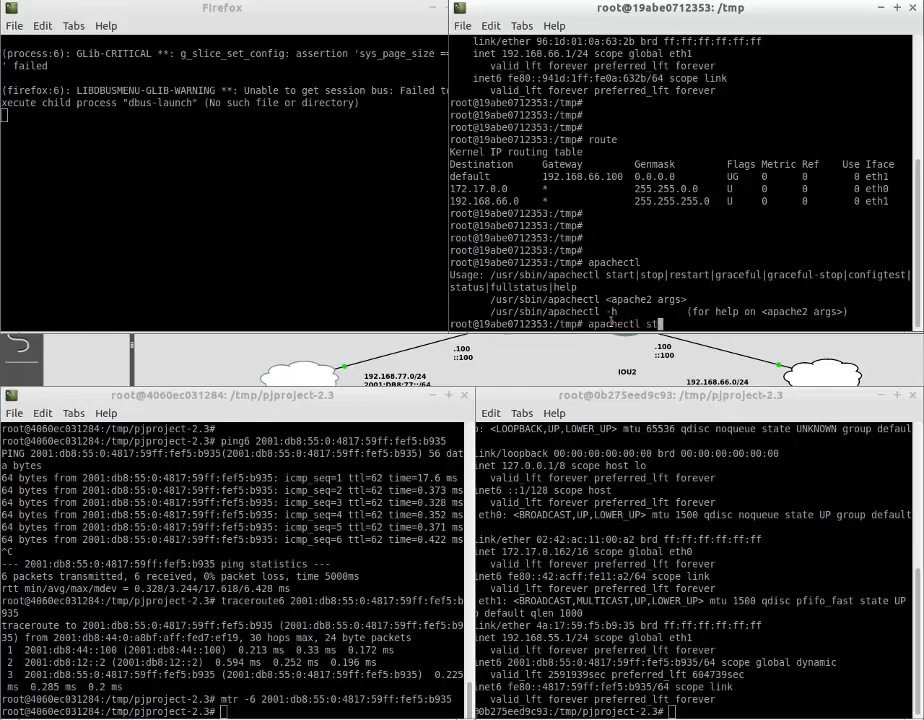
key(Return)
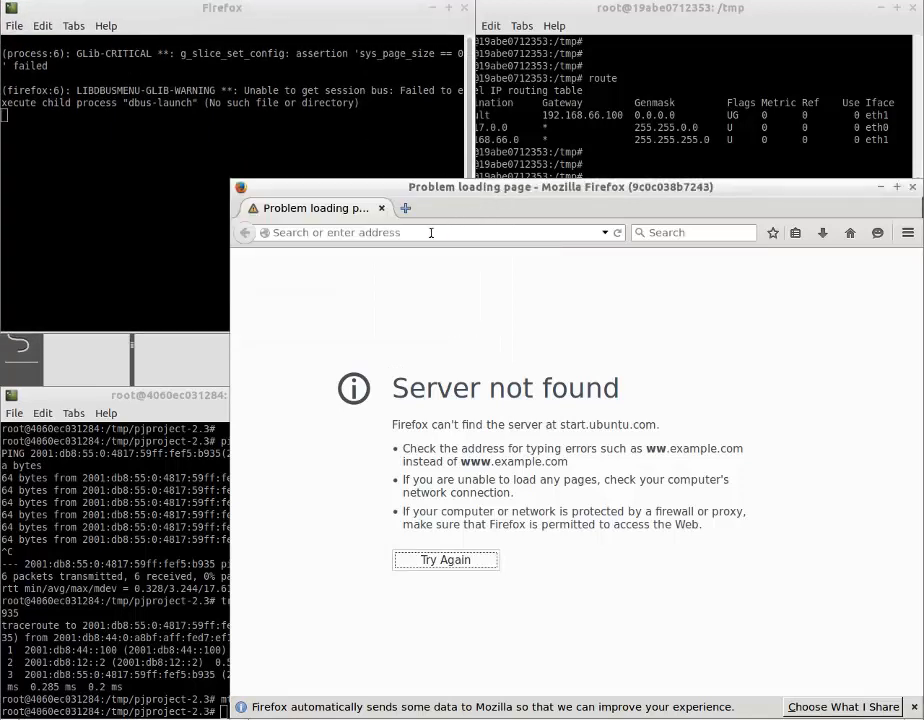
Load the Apache default page at 192.168.66.1 and [2001:db8:66:0:941d:1ff:fe0a:632b], then minimize Firefox.
text(192.168.66.1)
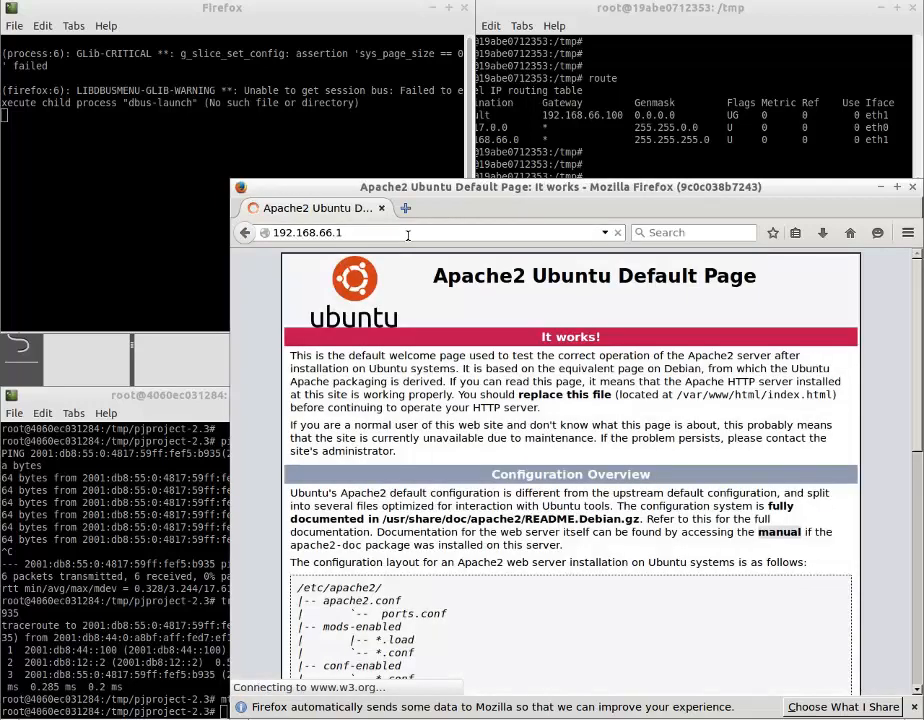
click(405, 208)
text([2001:db8:66:0:941d:1ff:fe0a:632b])
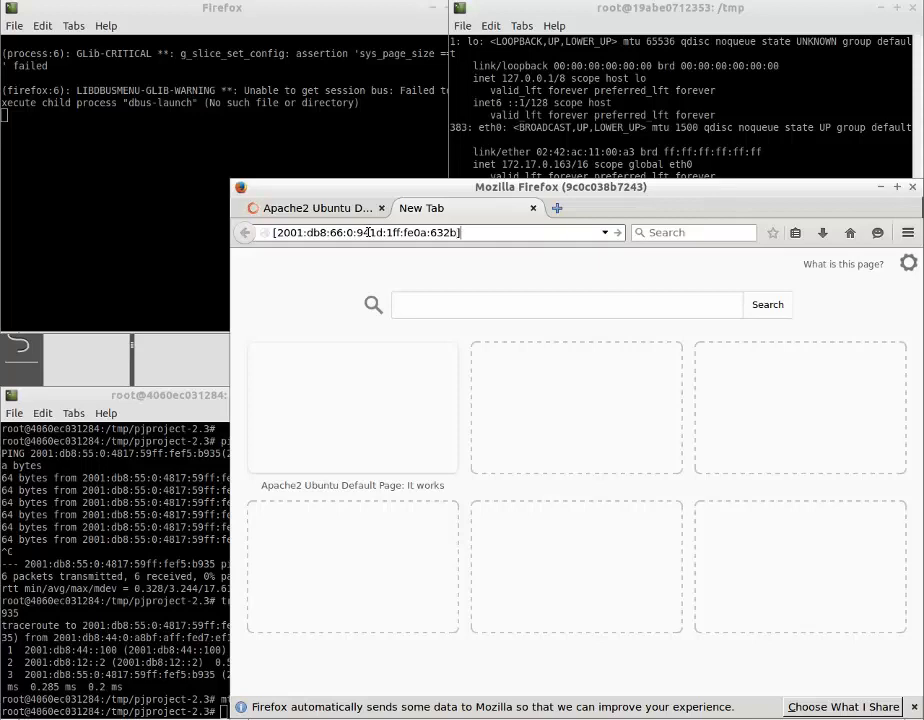
key(Return)
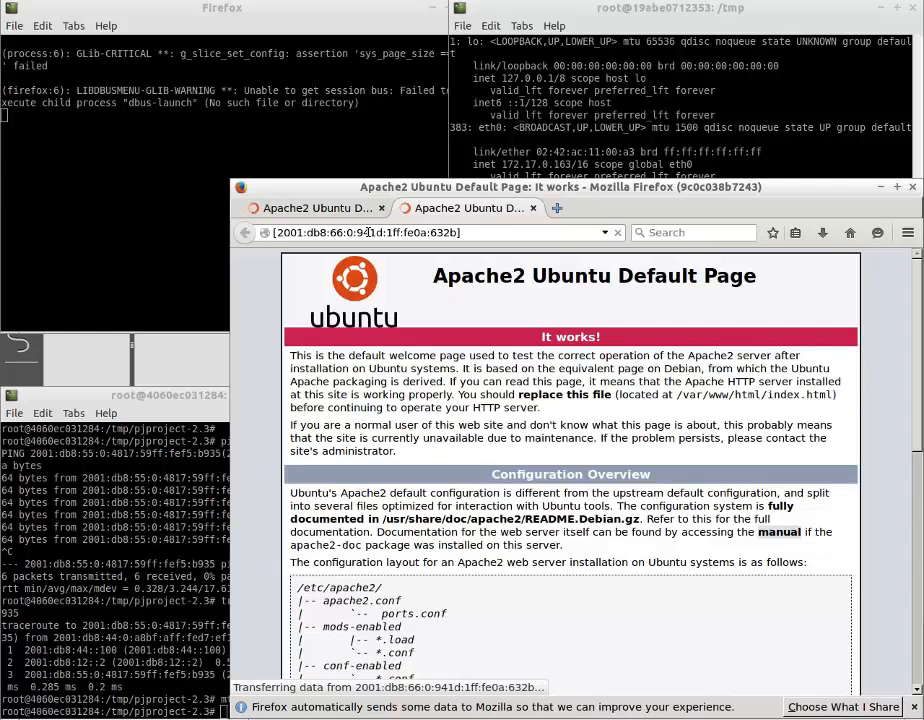
mouse_move(780, 208)
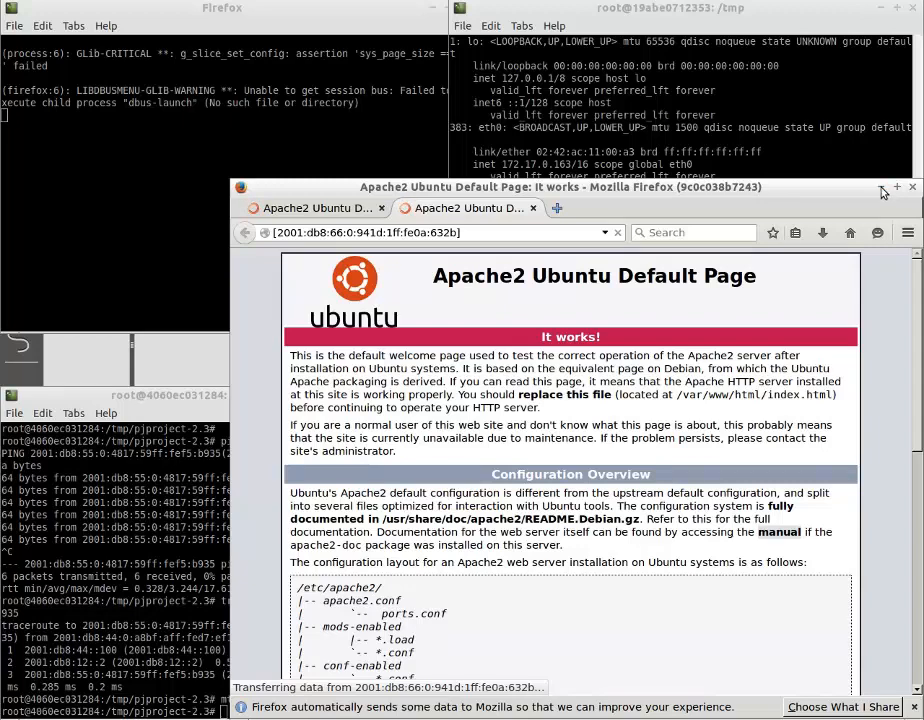
click(911, 187)
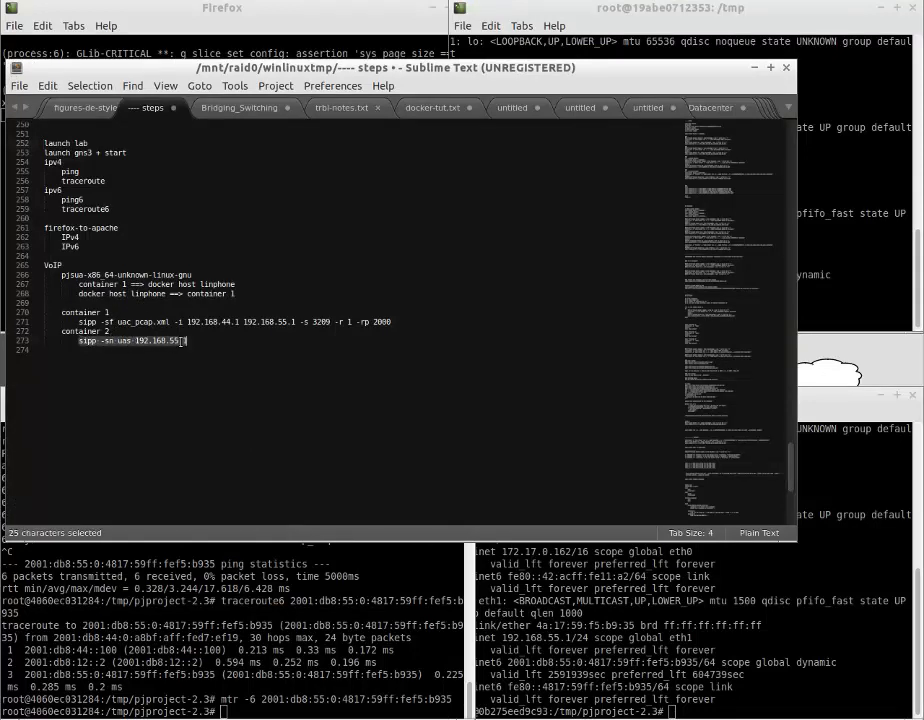
Copy 'sipp -sn uas' into container 2 and 'sipp -sf uac_pcap.xml' into container 1.
key(ctrl+c)
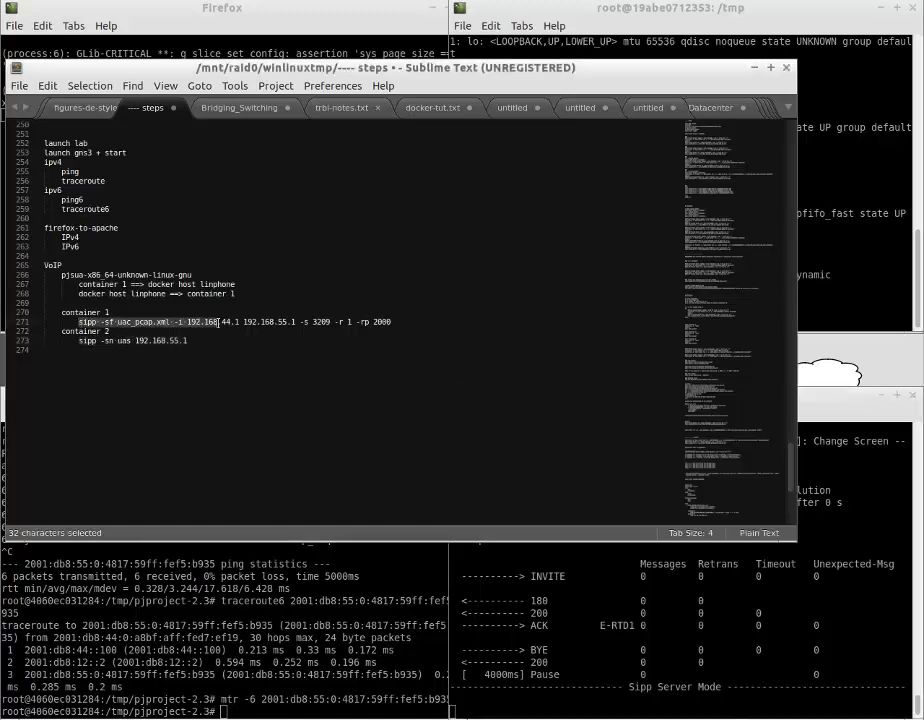
right_click(380, 322)
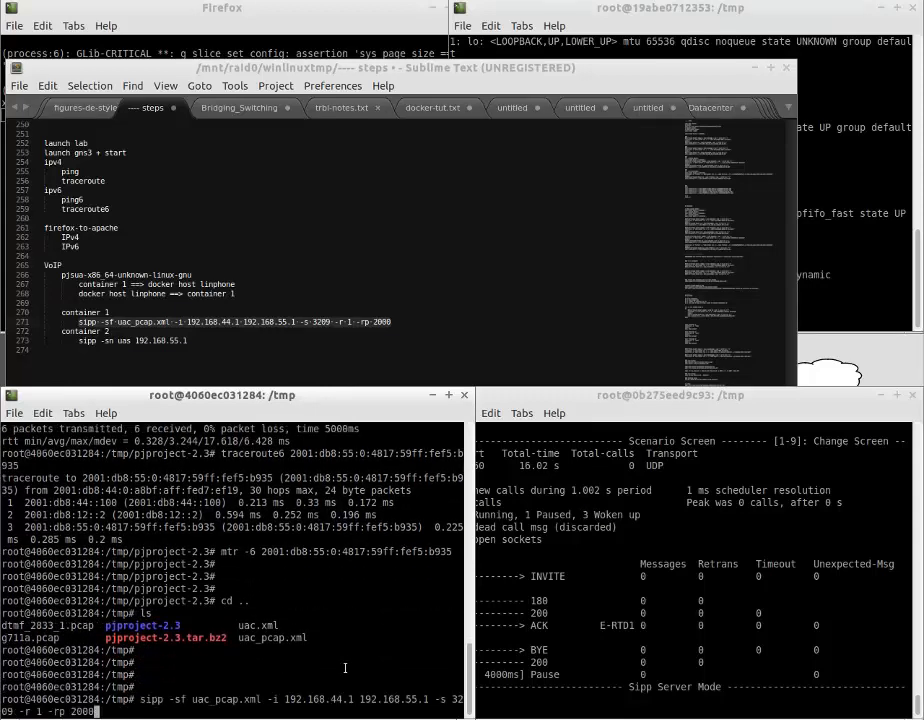
Run the 'sipp -sf uac_pcap.xml' client test from container 1.
key(Return)
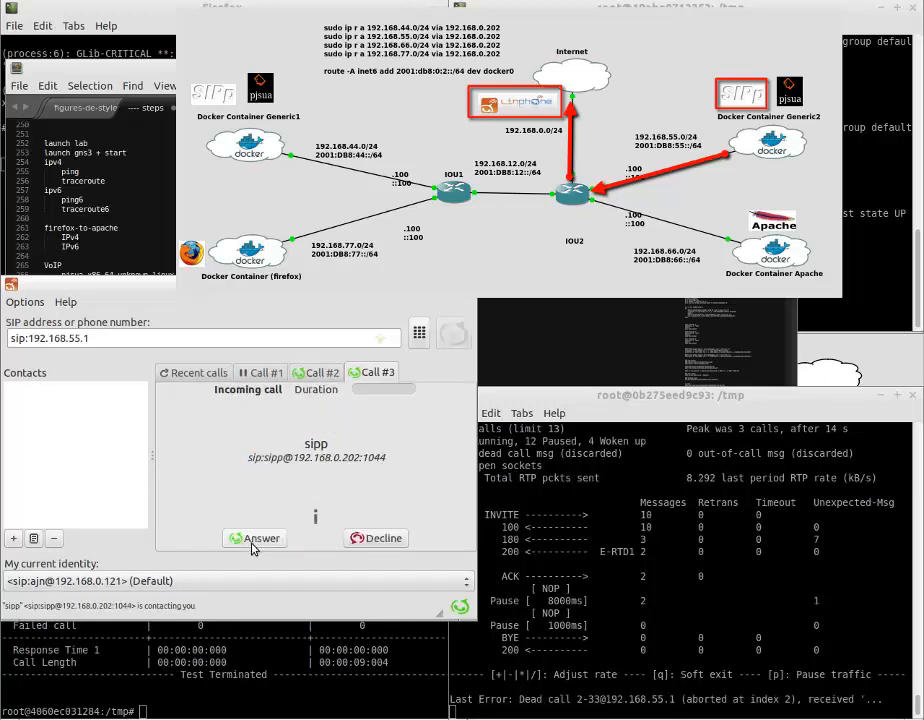
Answer the incoming sipp calls, moving between the second and third call tabs.
click(261, 538)
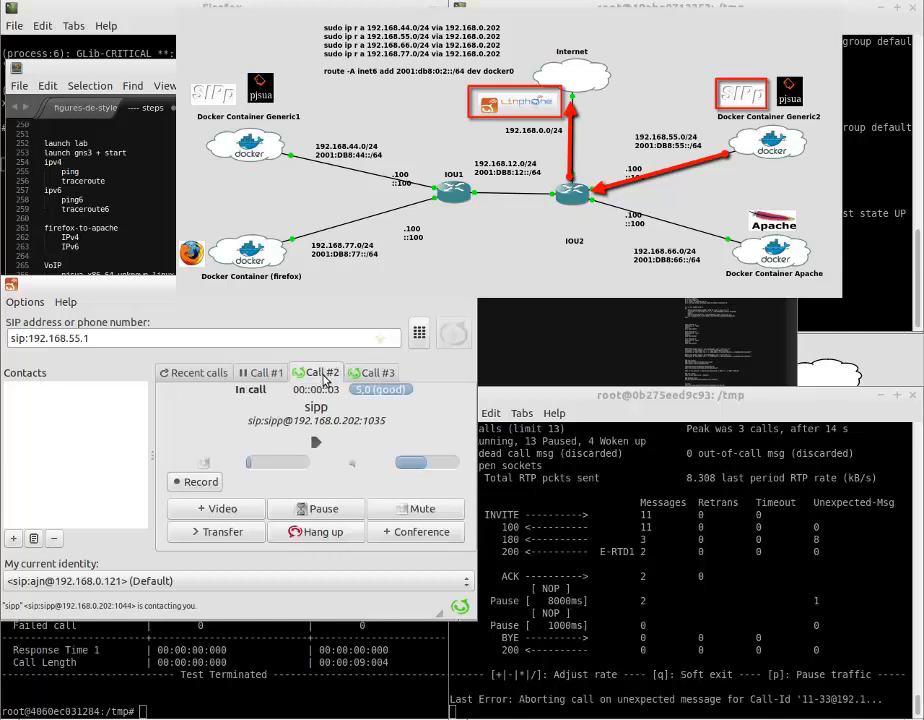
click(316, 508)
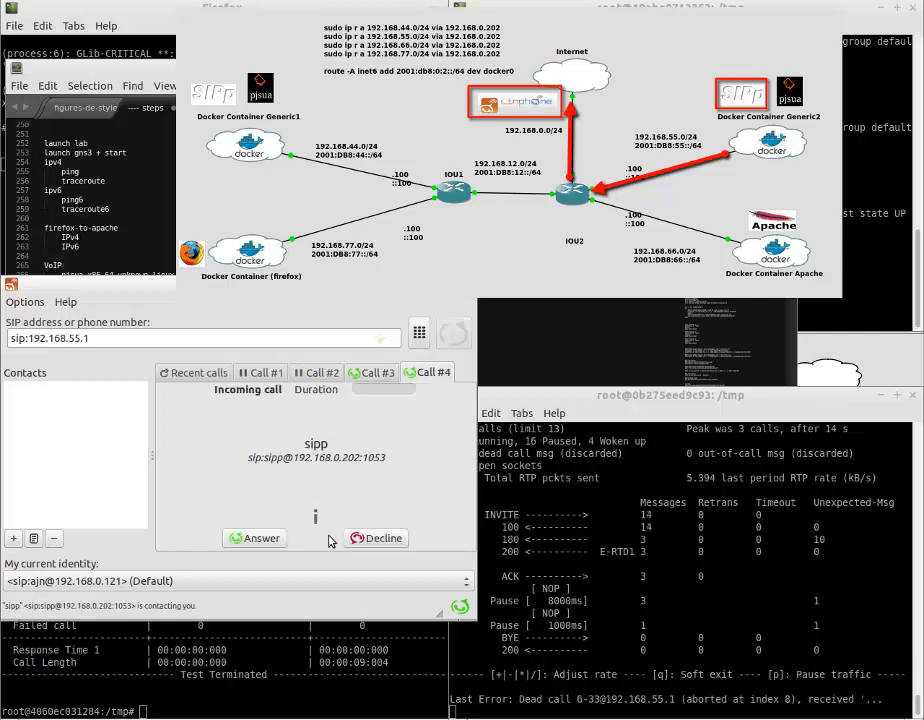
click(254, 538)
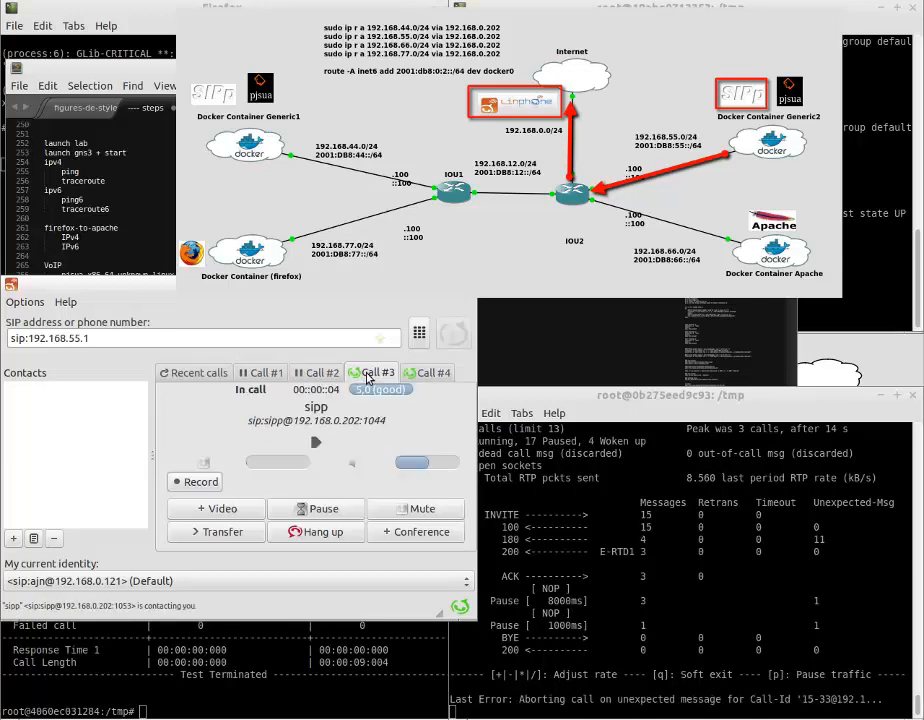
click(316, 531)
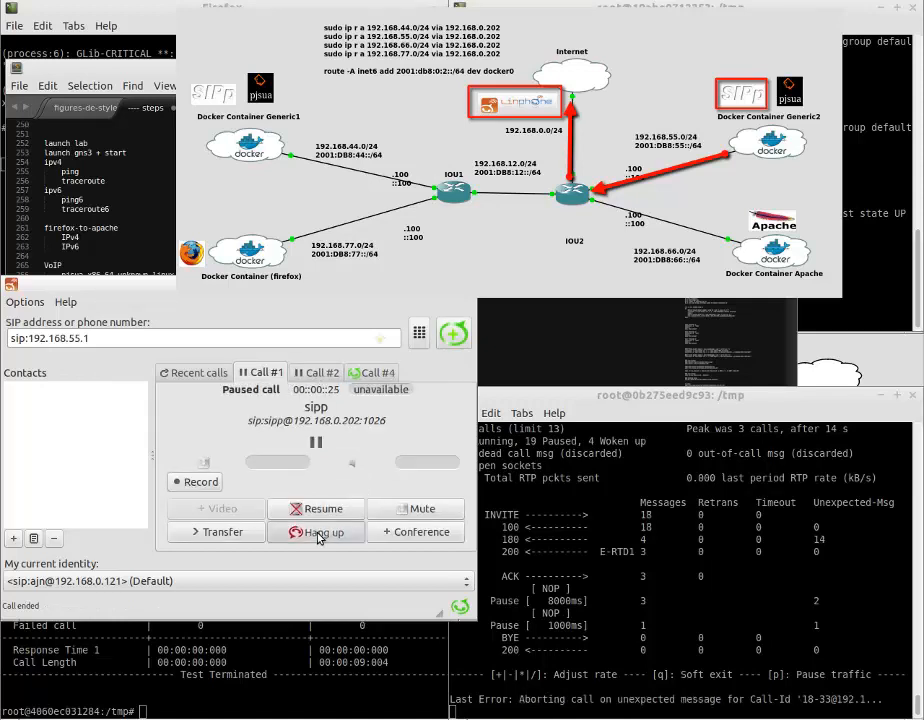
Hang up both paused calls, decline the new sipp call, and focus the SIPp terminal.
click(316, 531)
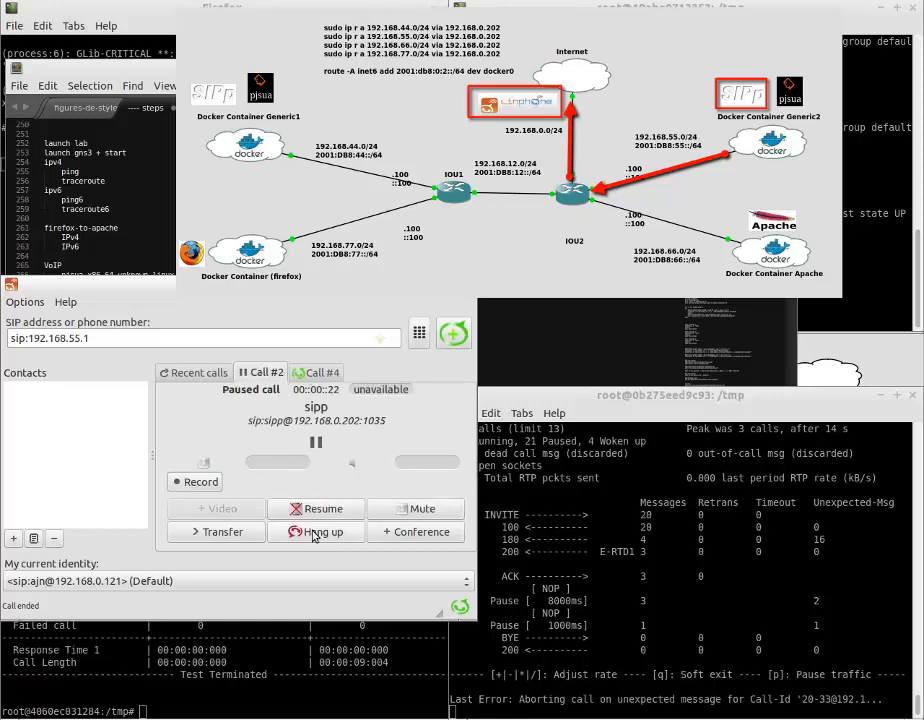
click(316, 531)
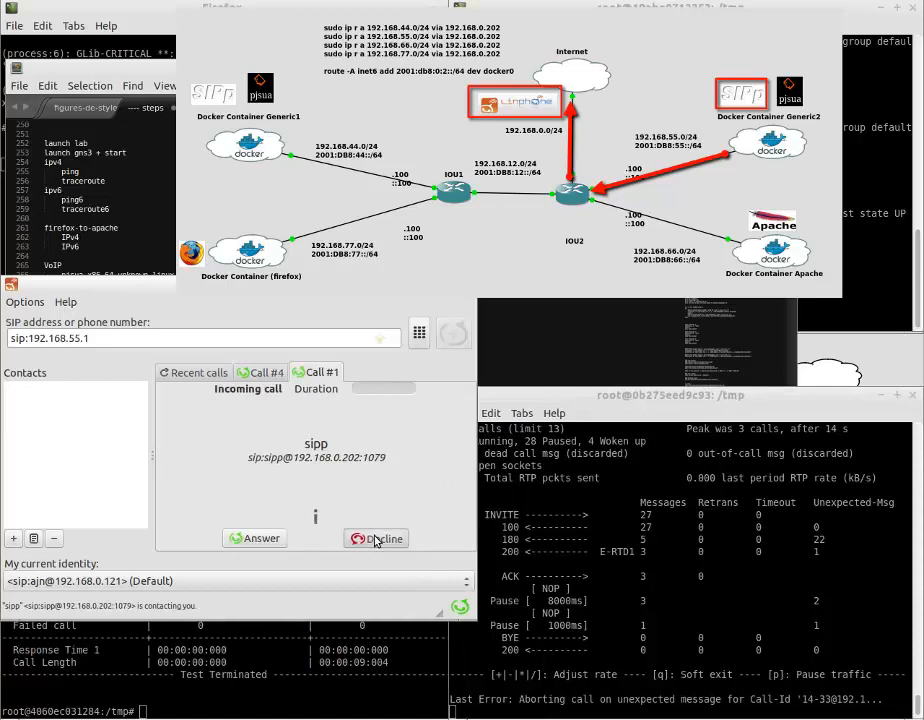
click(376, 538)
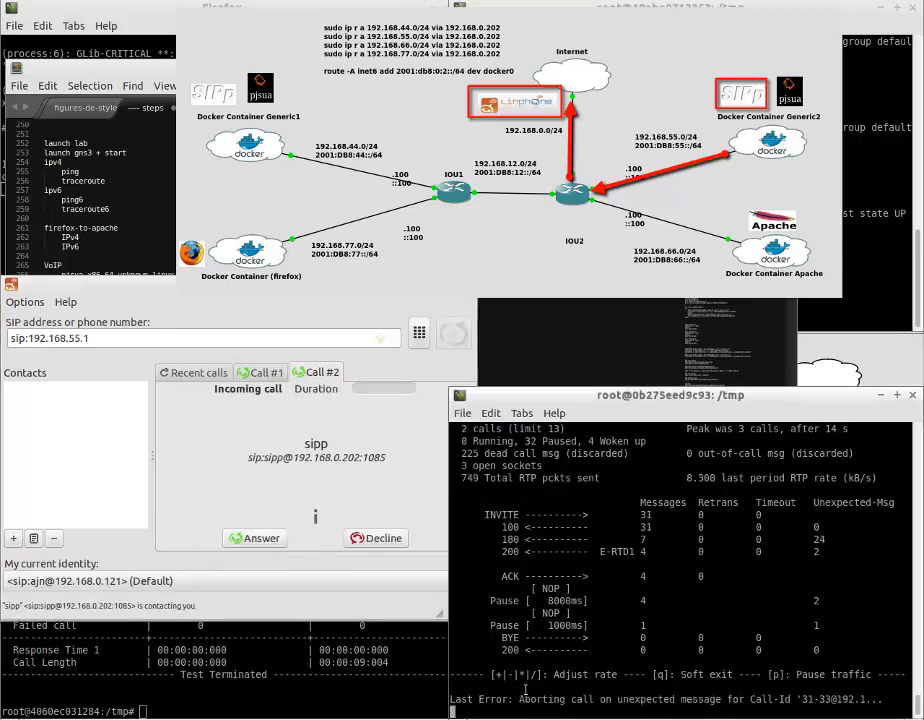
click(375, 538)
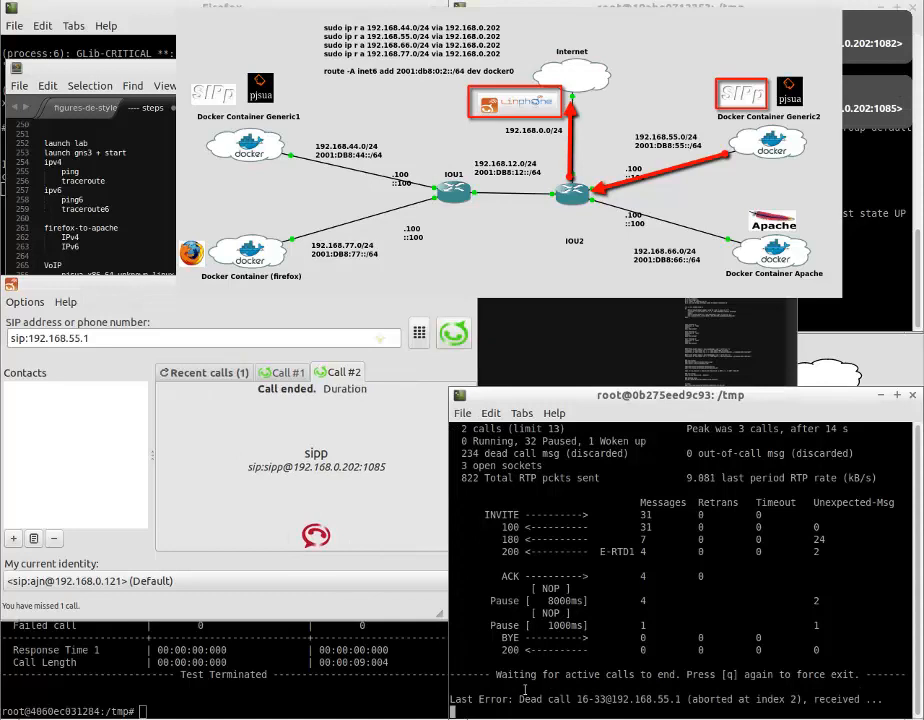
click(203, 372)
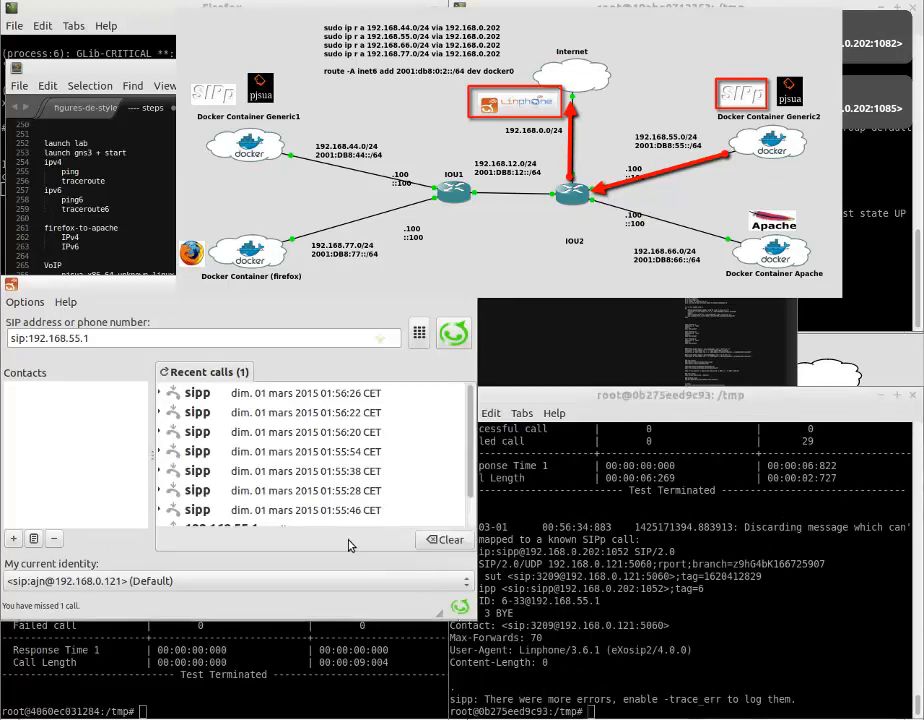
mouse_move(369, 512)
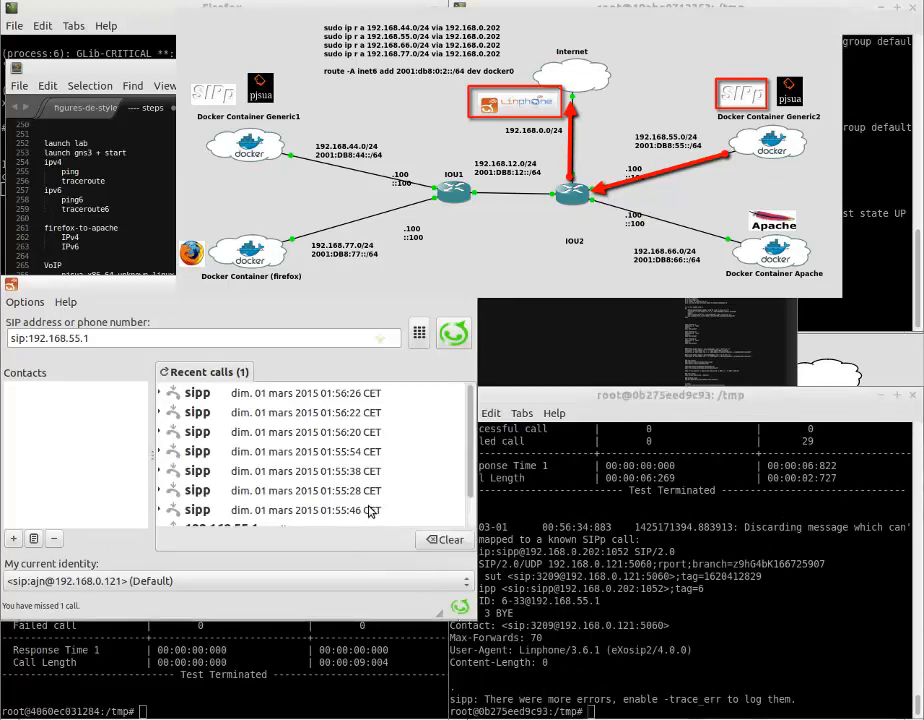
Scroll the call history and expand the missed sipp call and the declined 192.168.55.1 call.
scroll(down, 3)
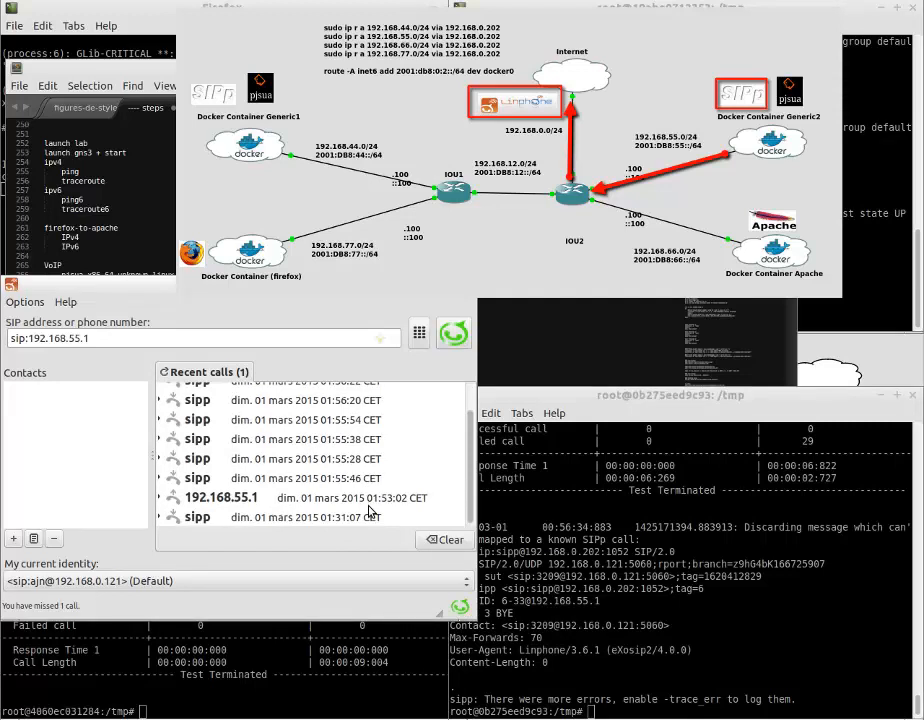
click(280, 392)
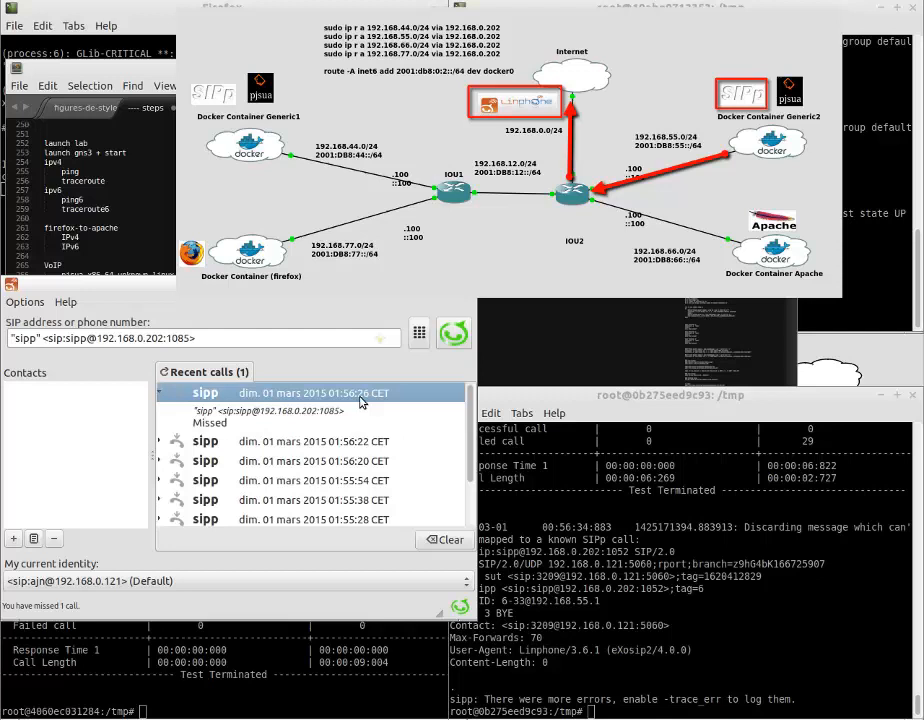
scroll(down, 3)
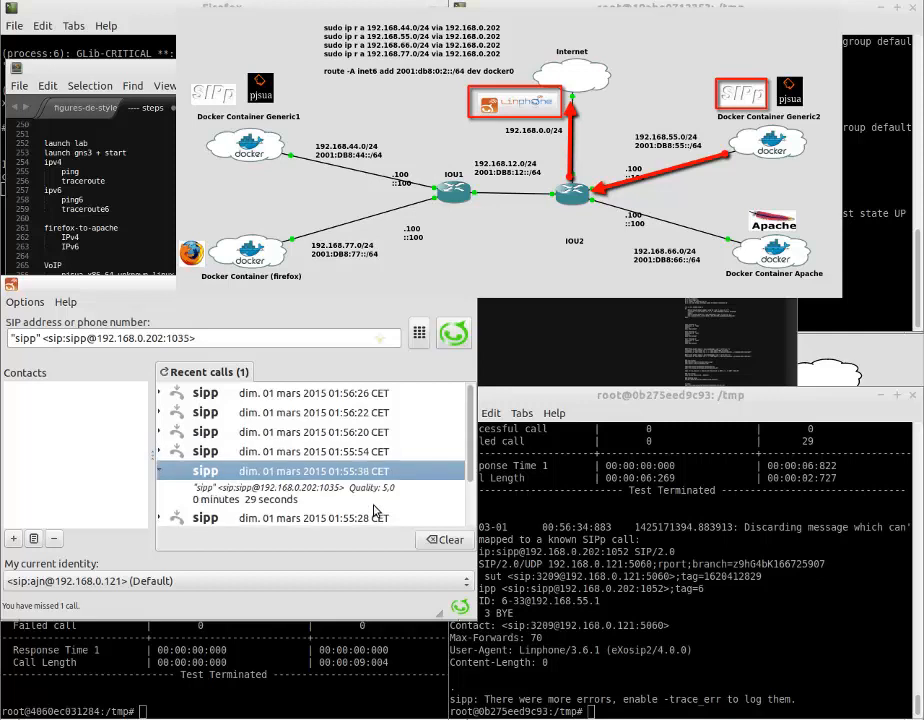
scroll(down, 3)
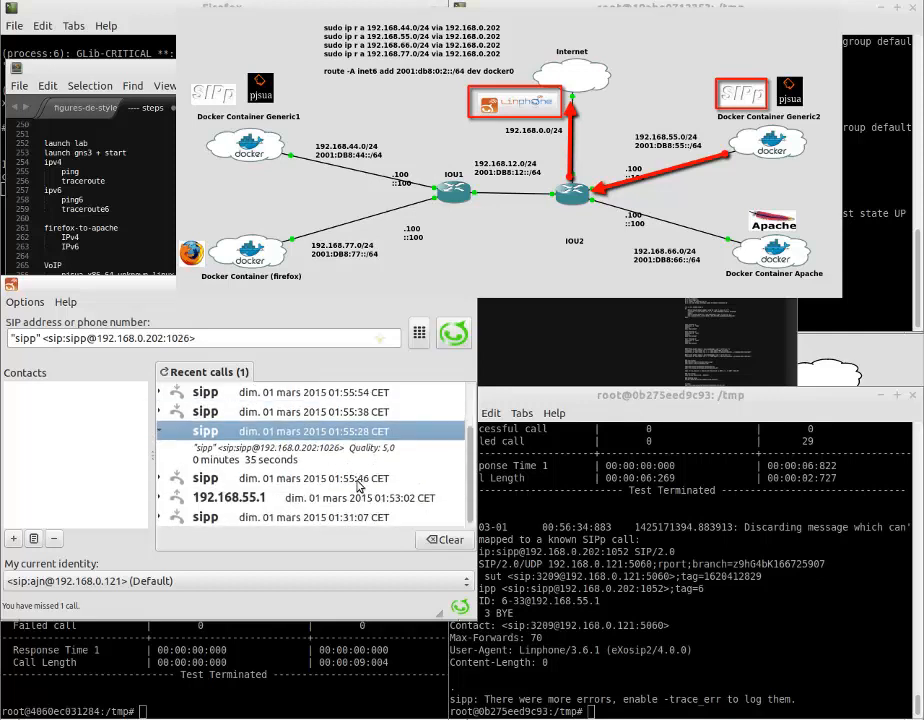
click(230, 467)
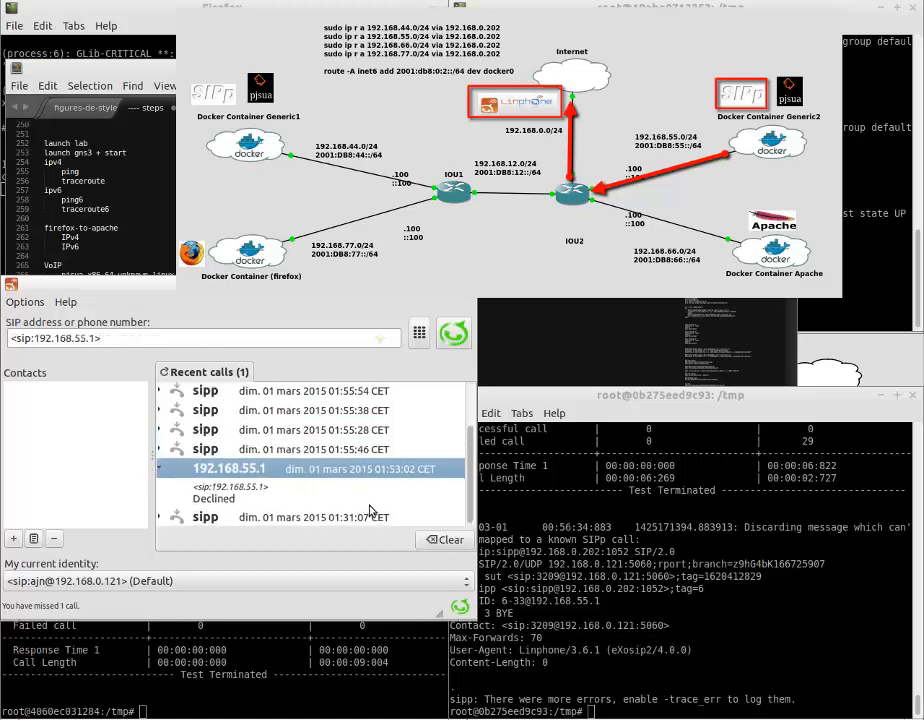